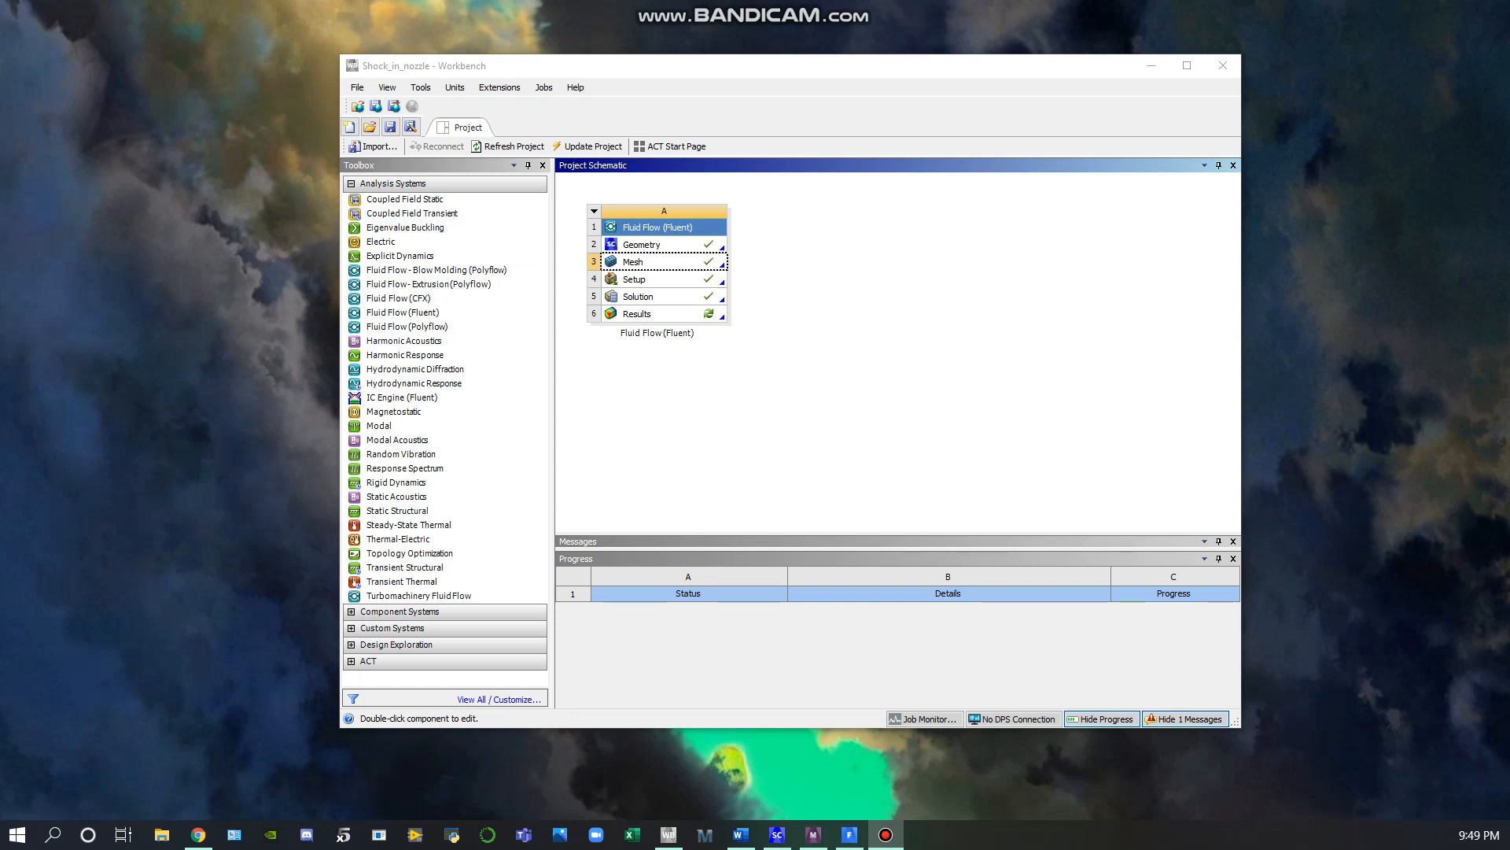
Step: Bring up the 2D nozzle profile and measure its outlet edge length (0.1745 mm)
{"action": "left_click", "coordinate": [404, 200]}
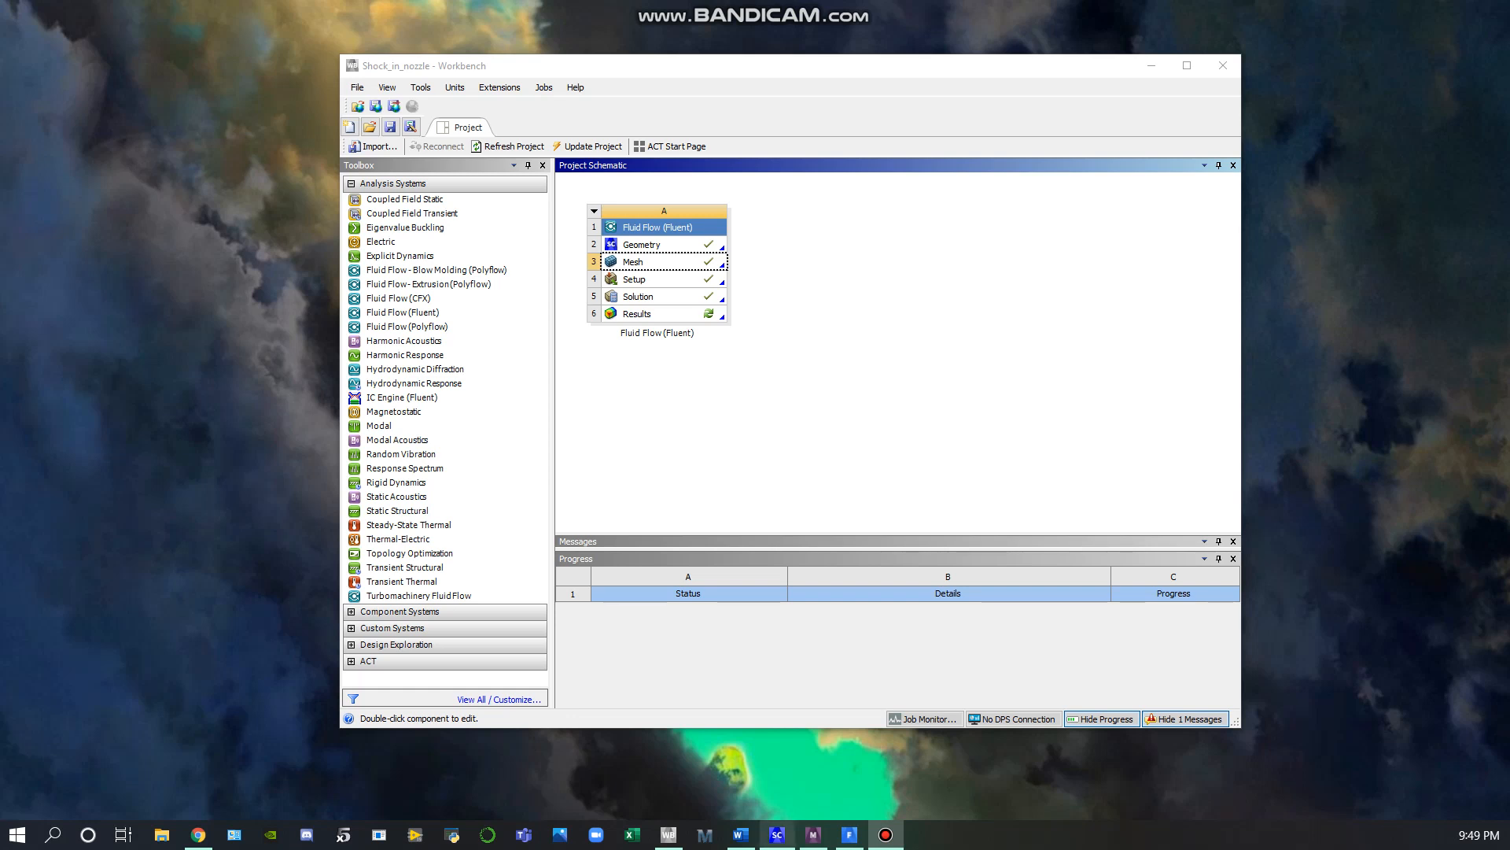
{"action": "left_click", "coordinate": [775, 834]}
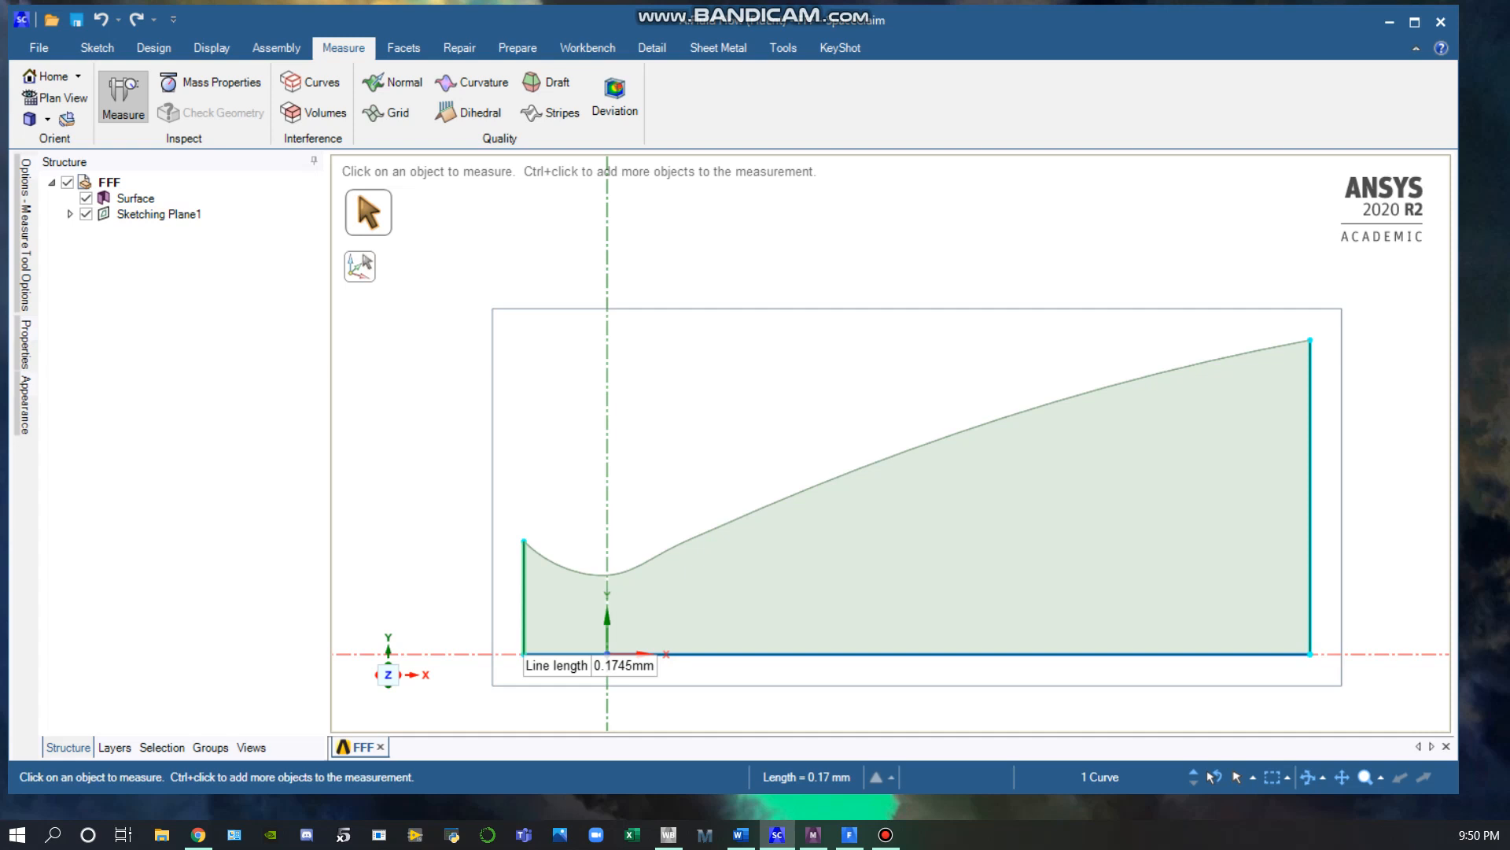
{"action": "left_click", "coordinate": [1309, 495]}
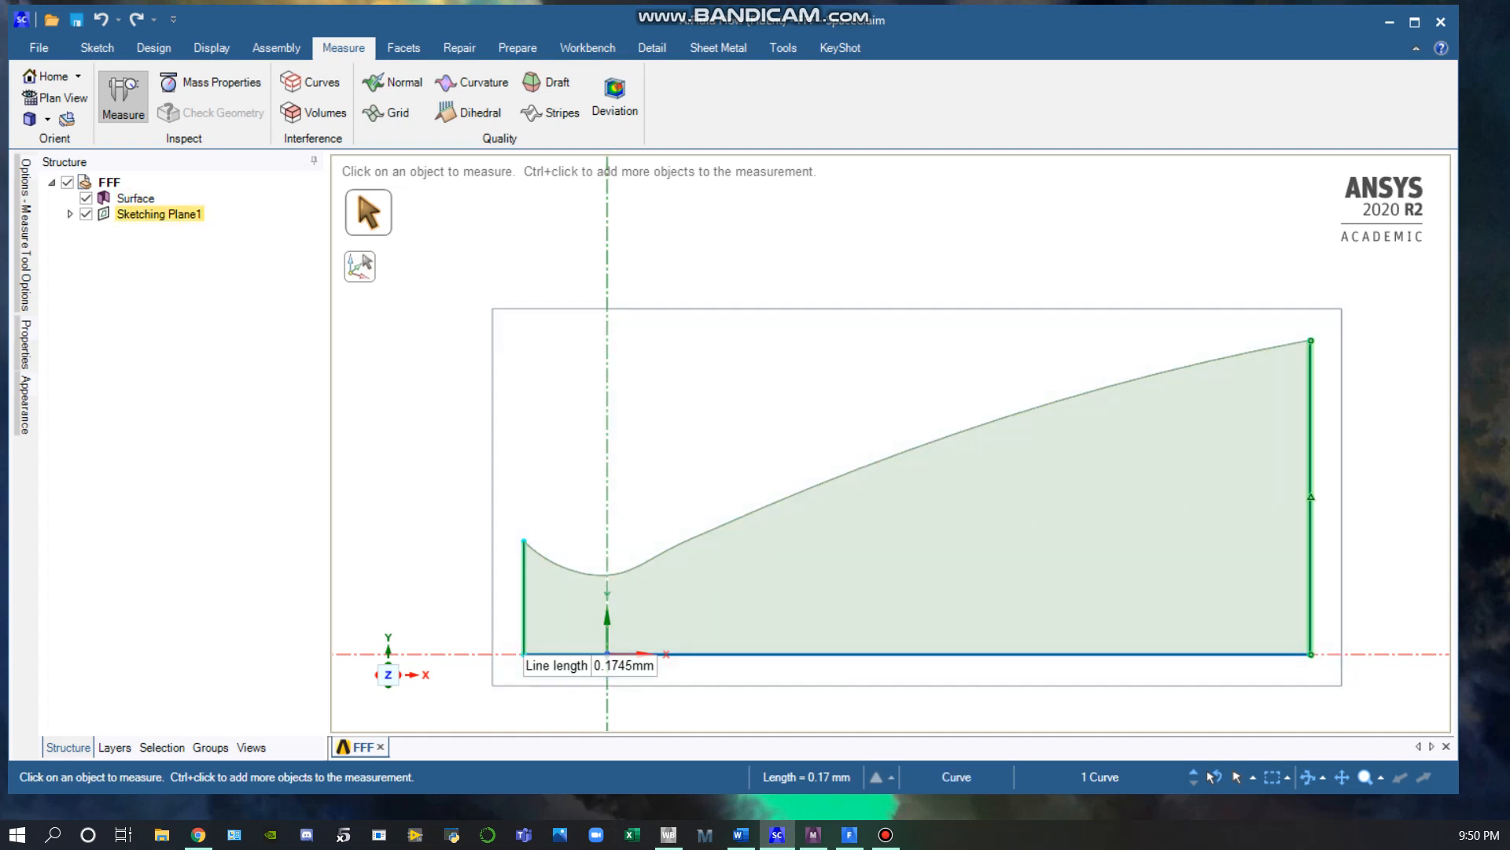
{"action": "left_click", "coordinate": [1310, 496]}
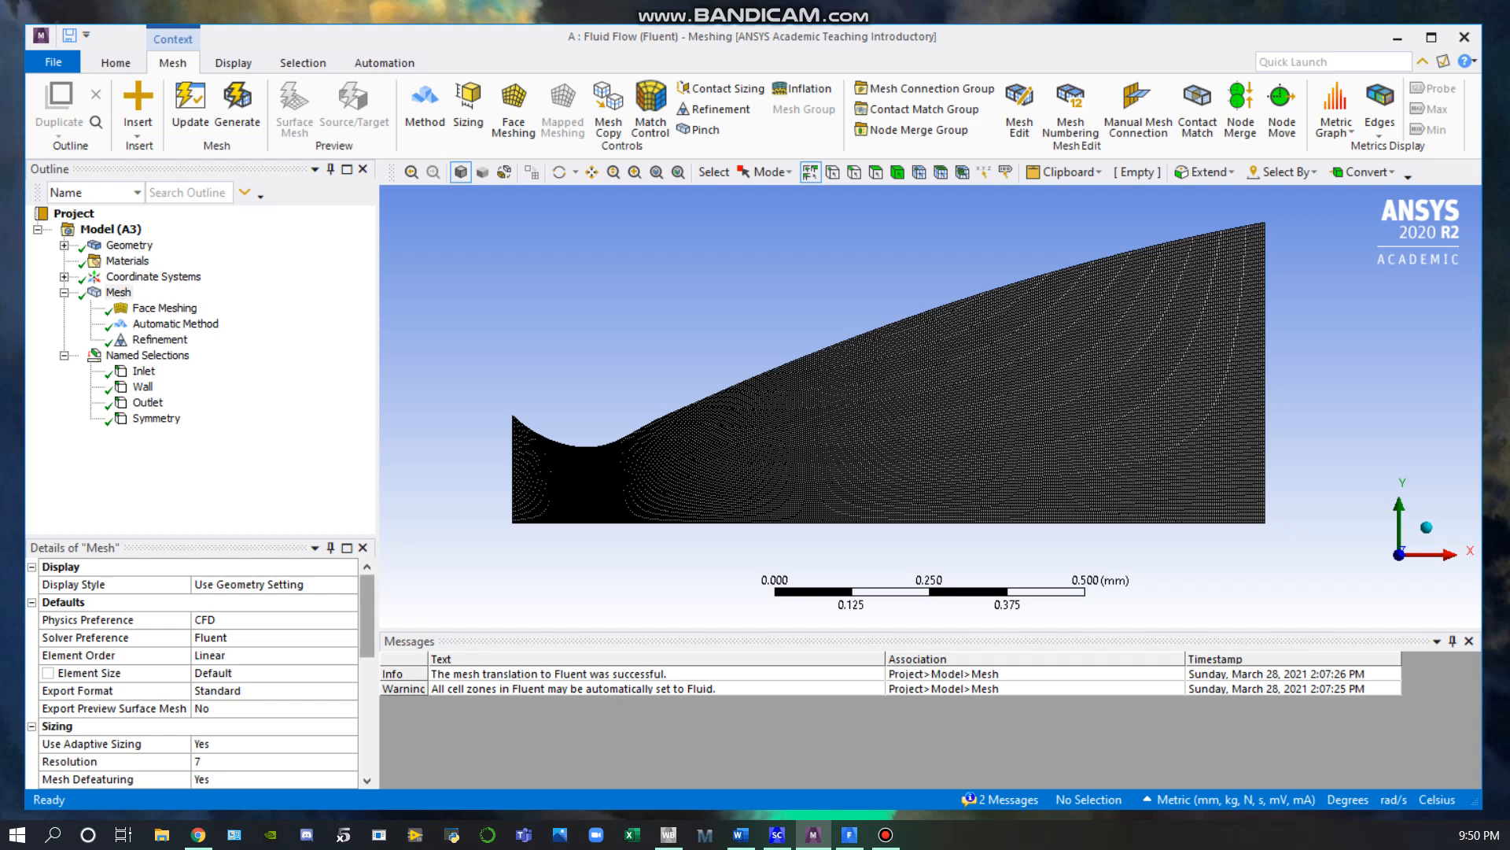
Step: Review mesh quality and statistics (32725 nodes, 32256 elements) and the inlet, wall, outlet, symmetry named selections
{"action": "scroll", "scroll_direction": "down", "scroll_amount": 3}
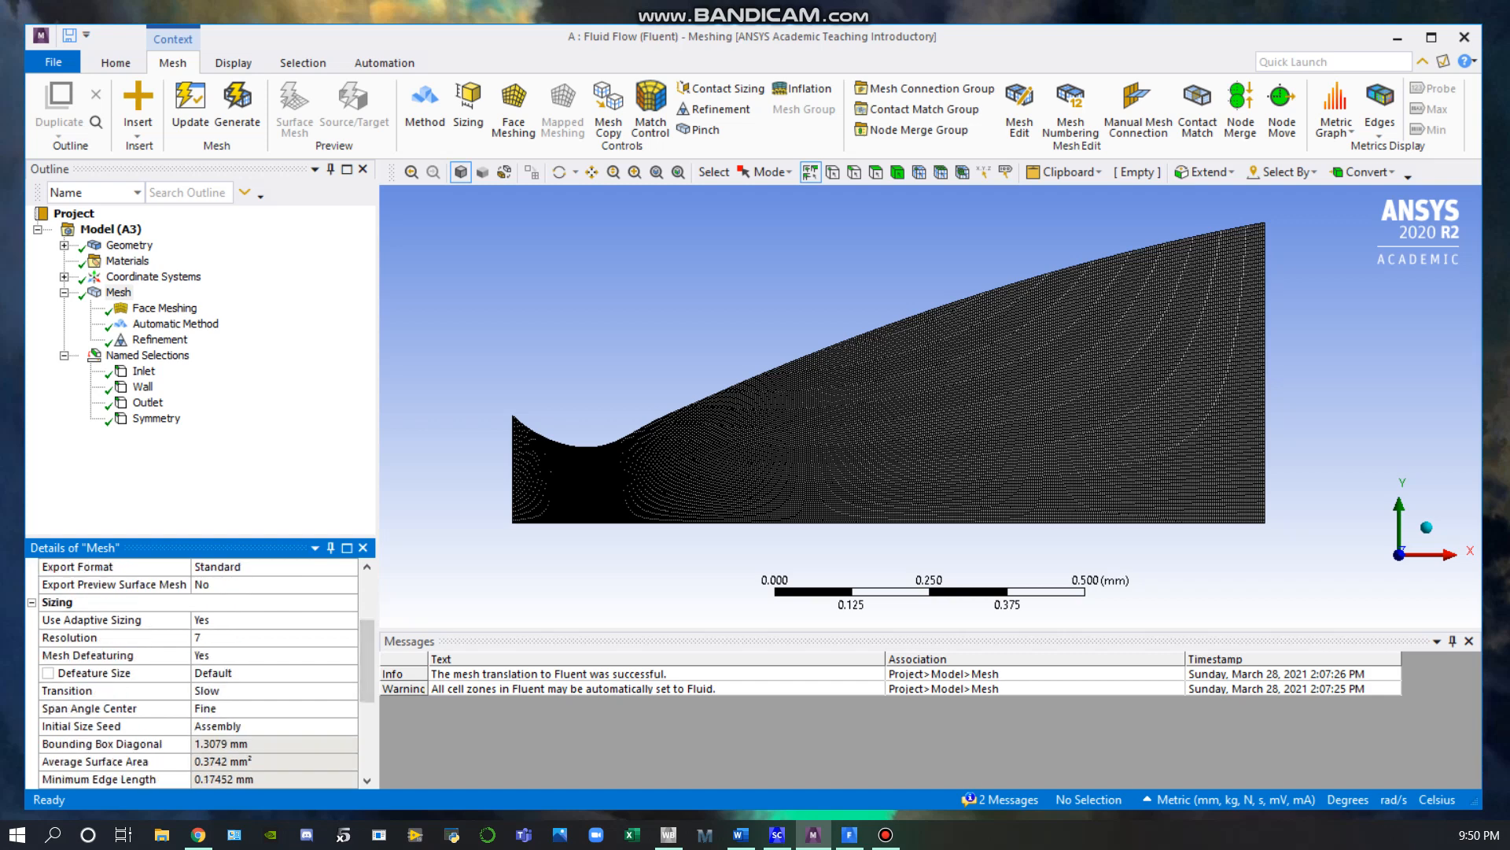
{"action": "scroll", "scroll_direction": "down", "scroll_amount": 3}
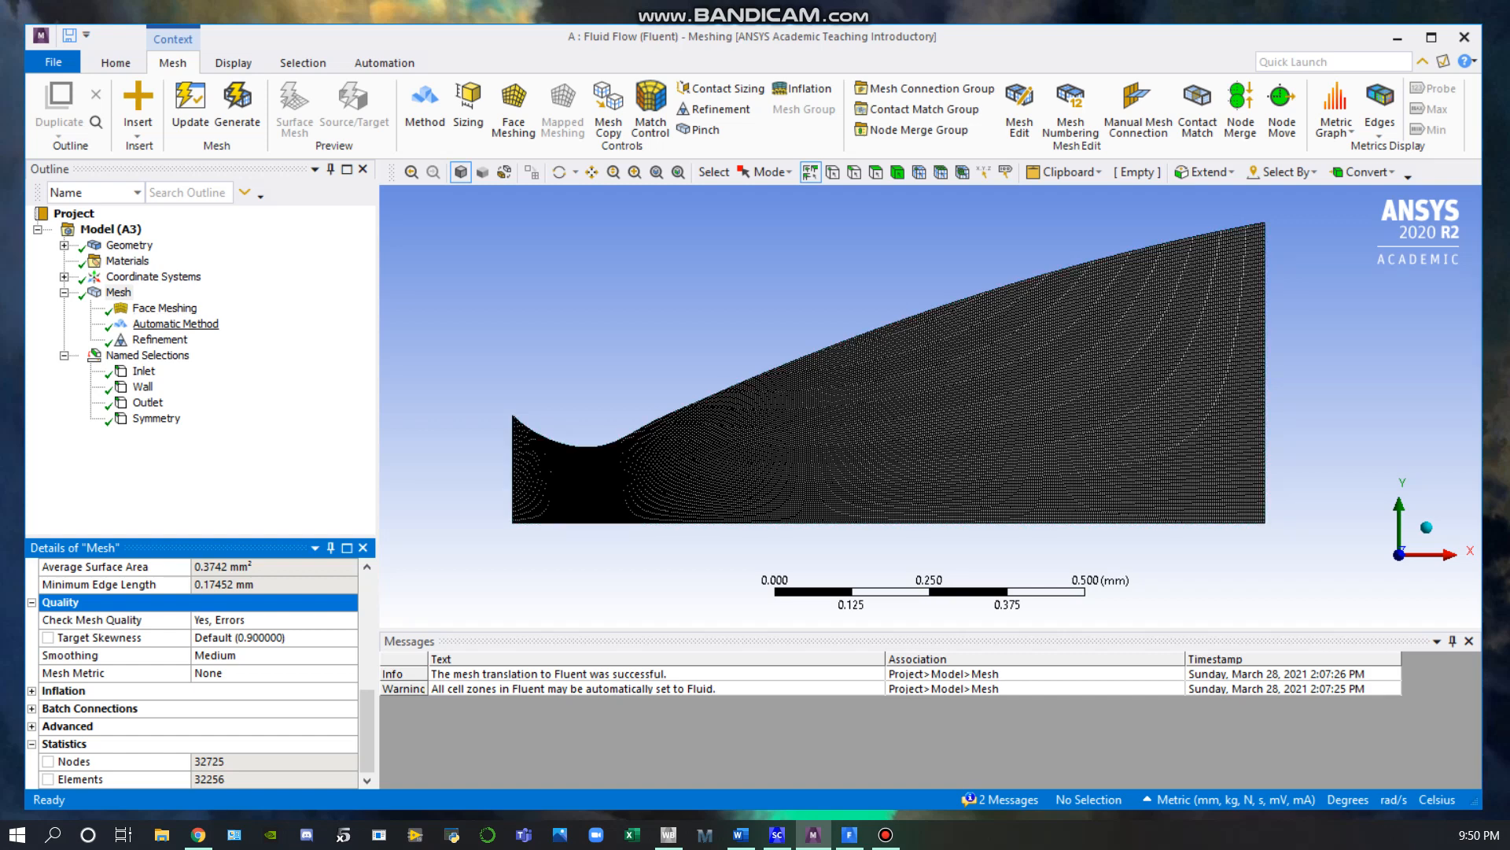
{"action": "left_click", "coordinate": [161, 340]}
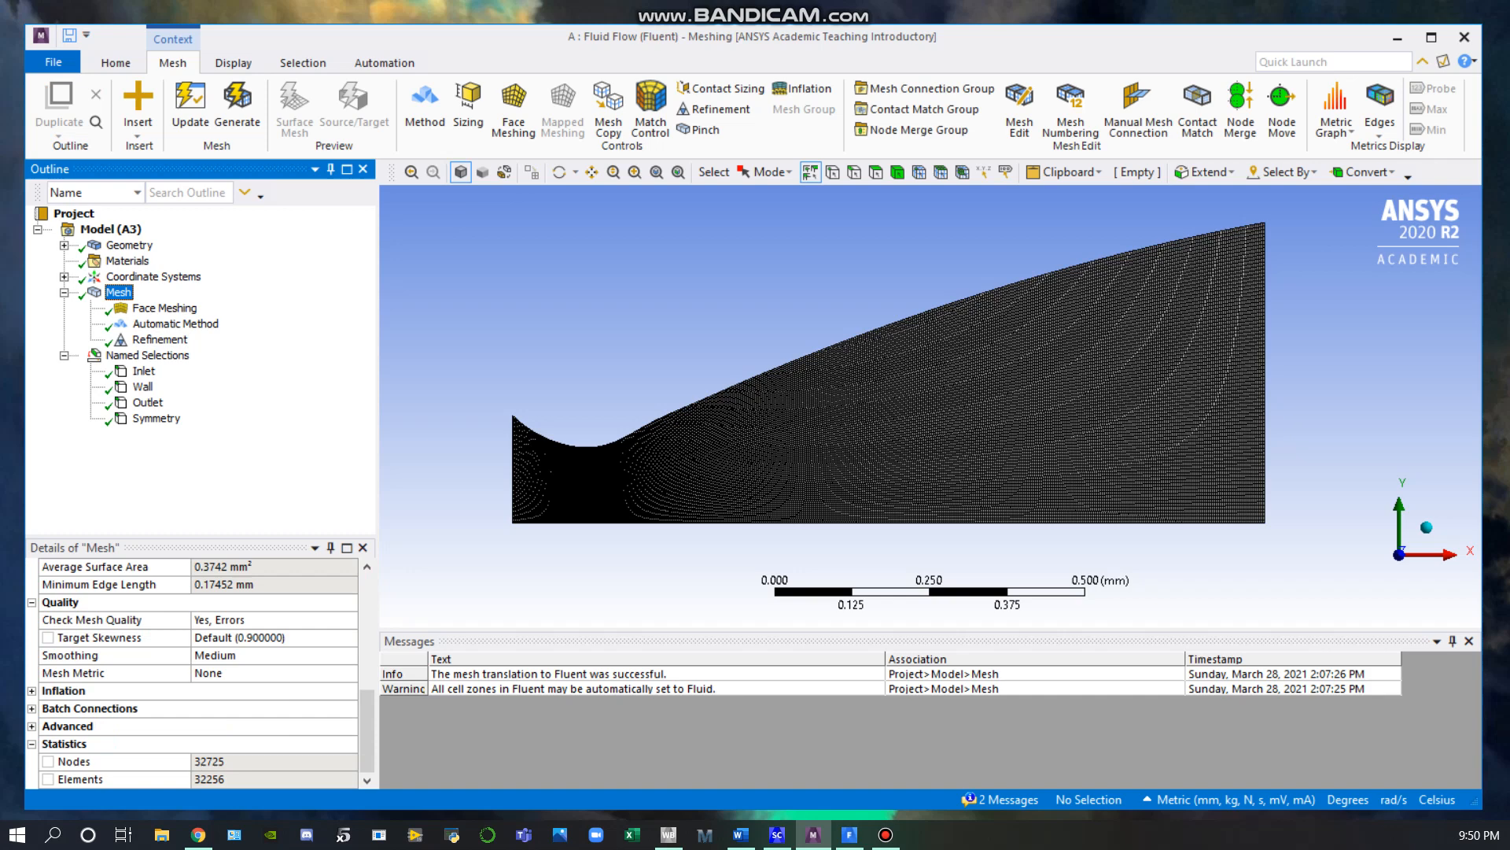
{"action": "left_click", "coordinate": [141, 387]}
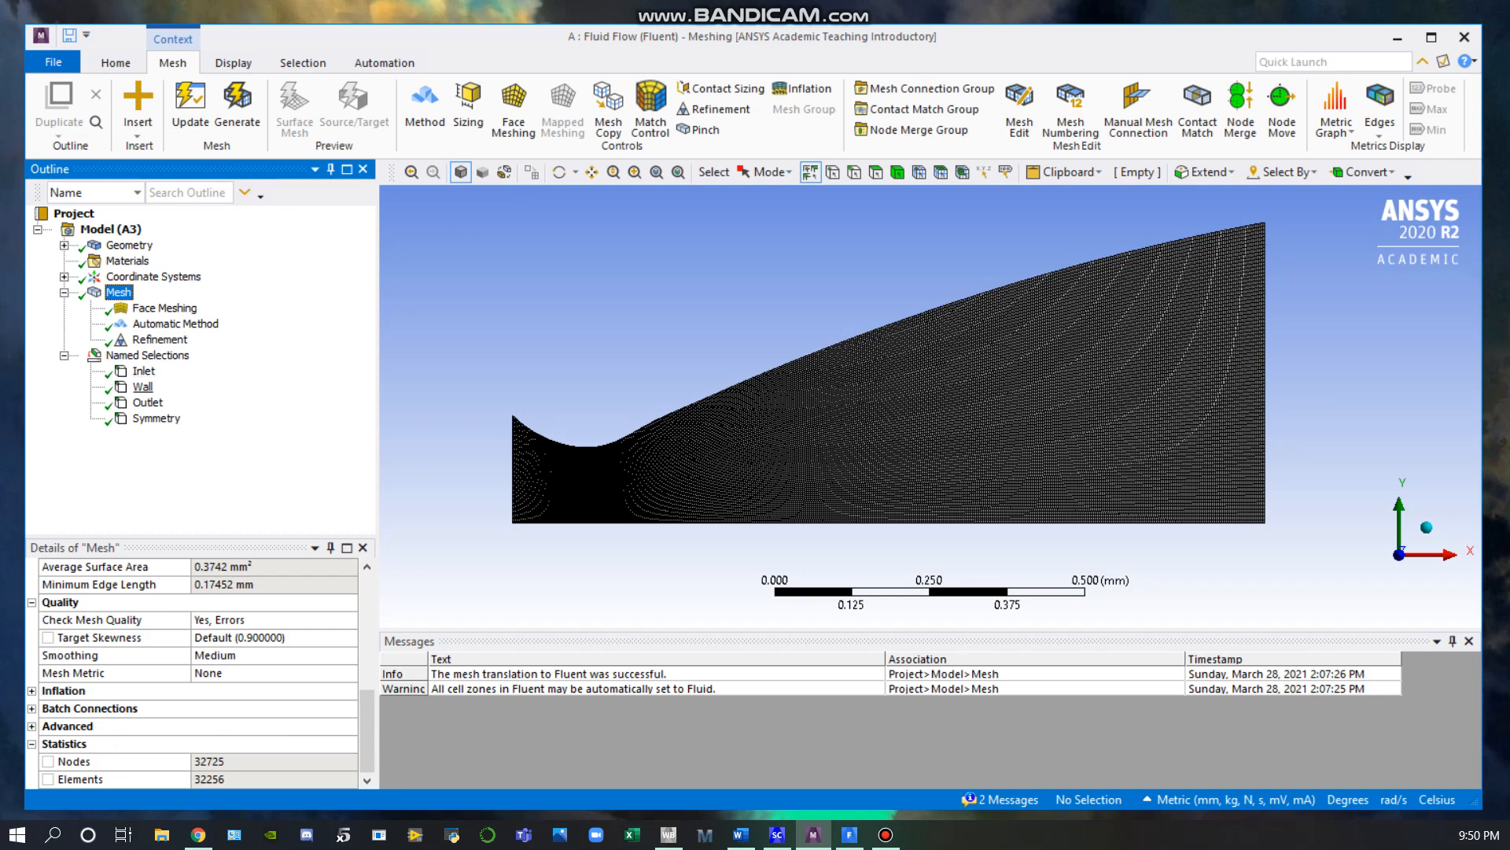
{"action": "left_click", "coordinate": [155, 417]}
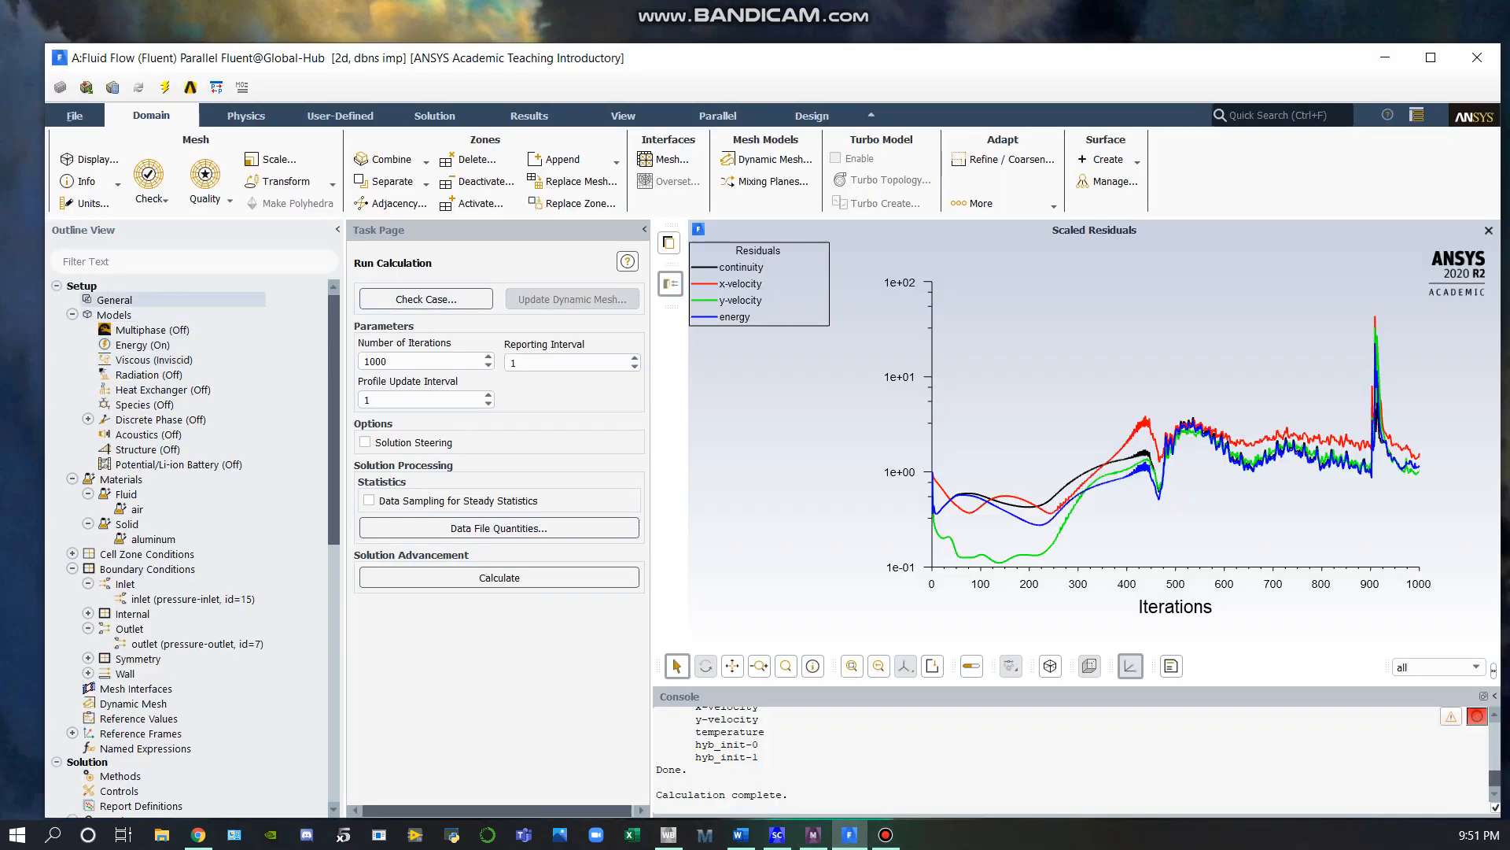
Step: Confirm energy on and inviscid flow, then review the air material's ideal-gas density properties
{"action": "left_click", "coordinate": [143, 345]}
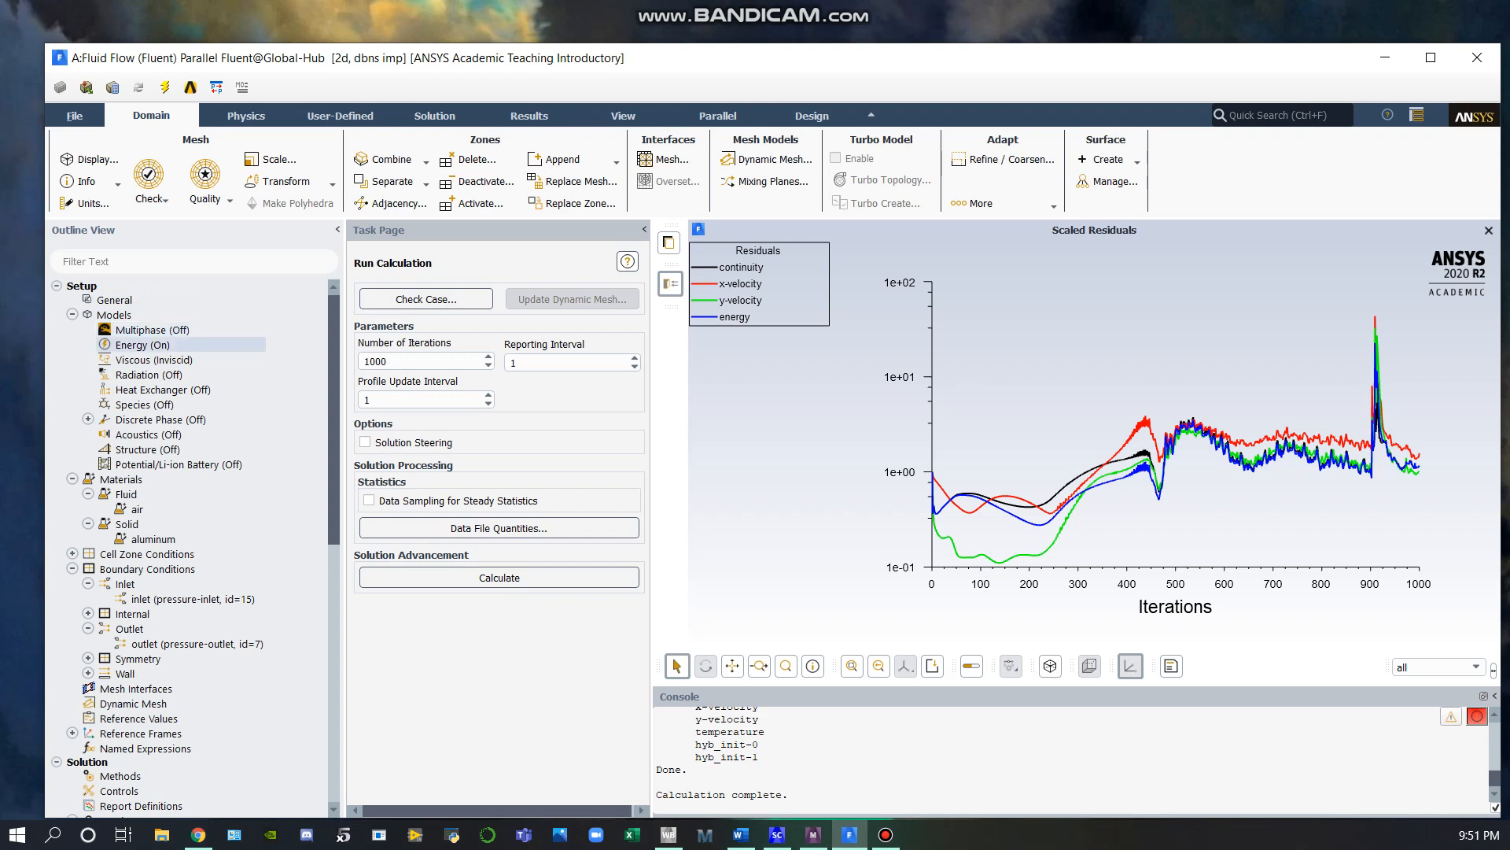
{"action": "left_click", "coordinate": [153, 358]}
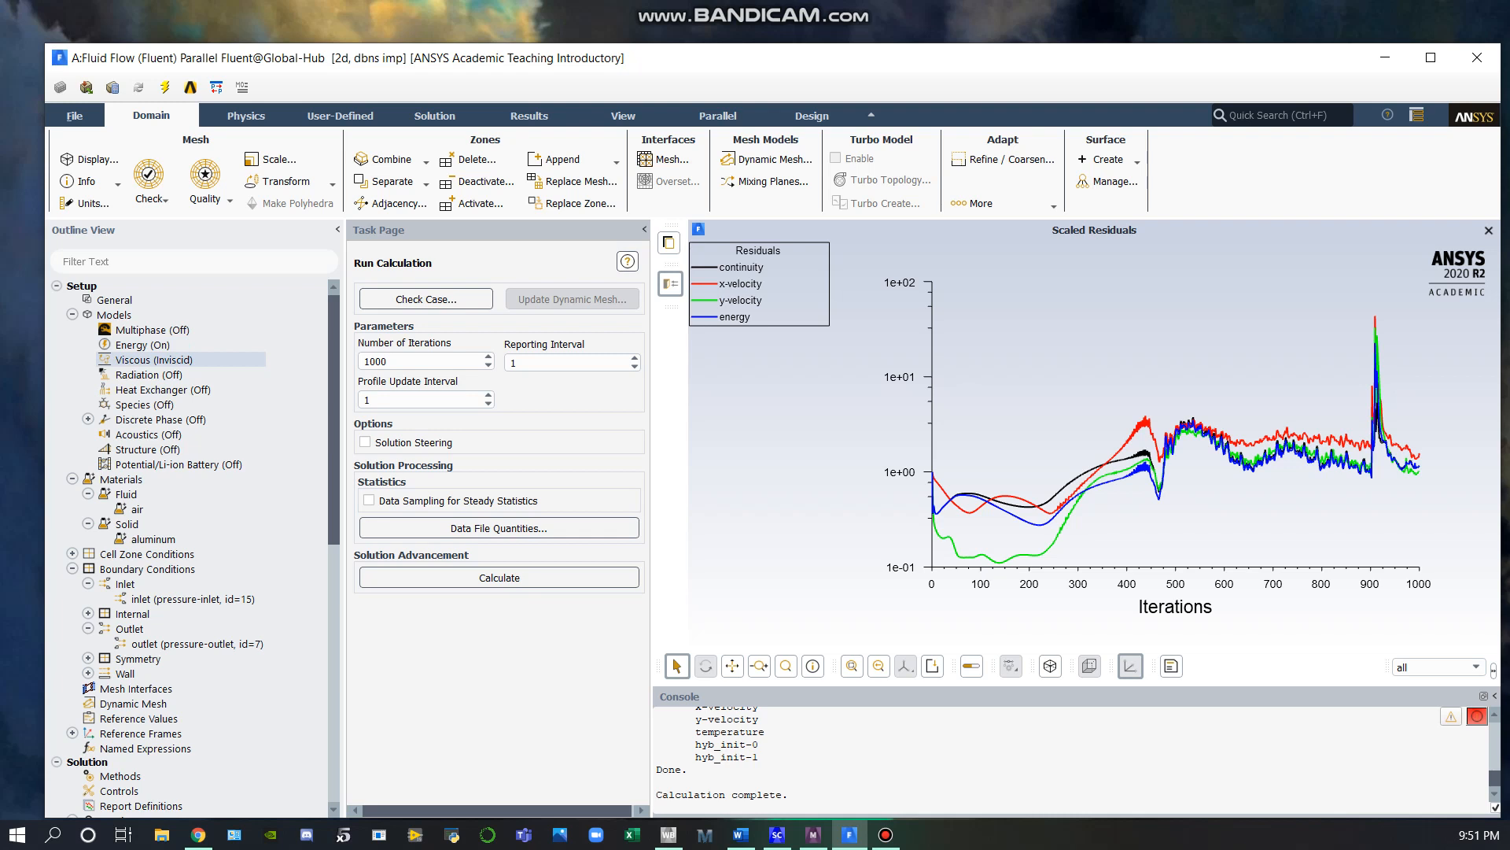
{"action": "right_click", "coordinate": [144, 509]}
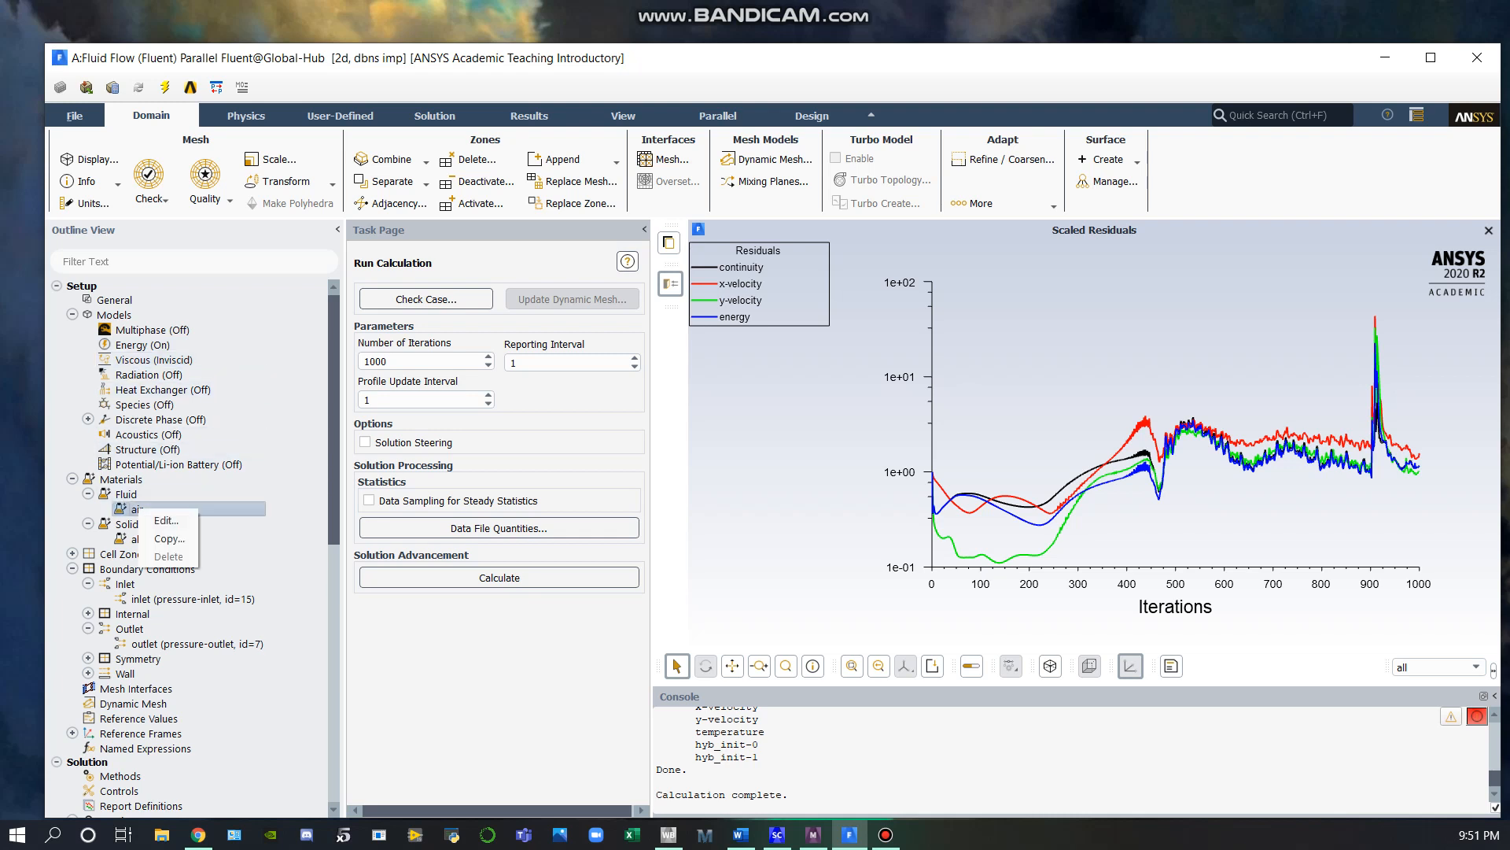
{"action": "left_click", "coordinate": [165, 521]}
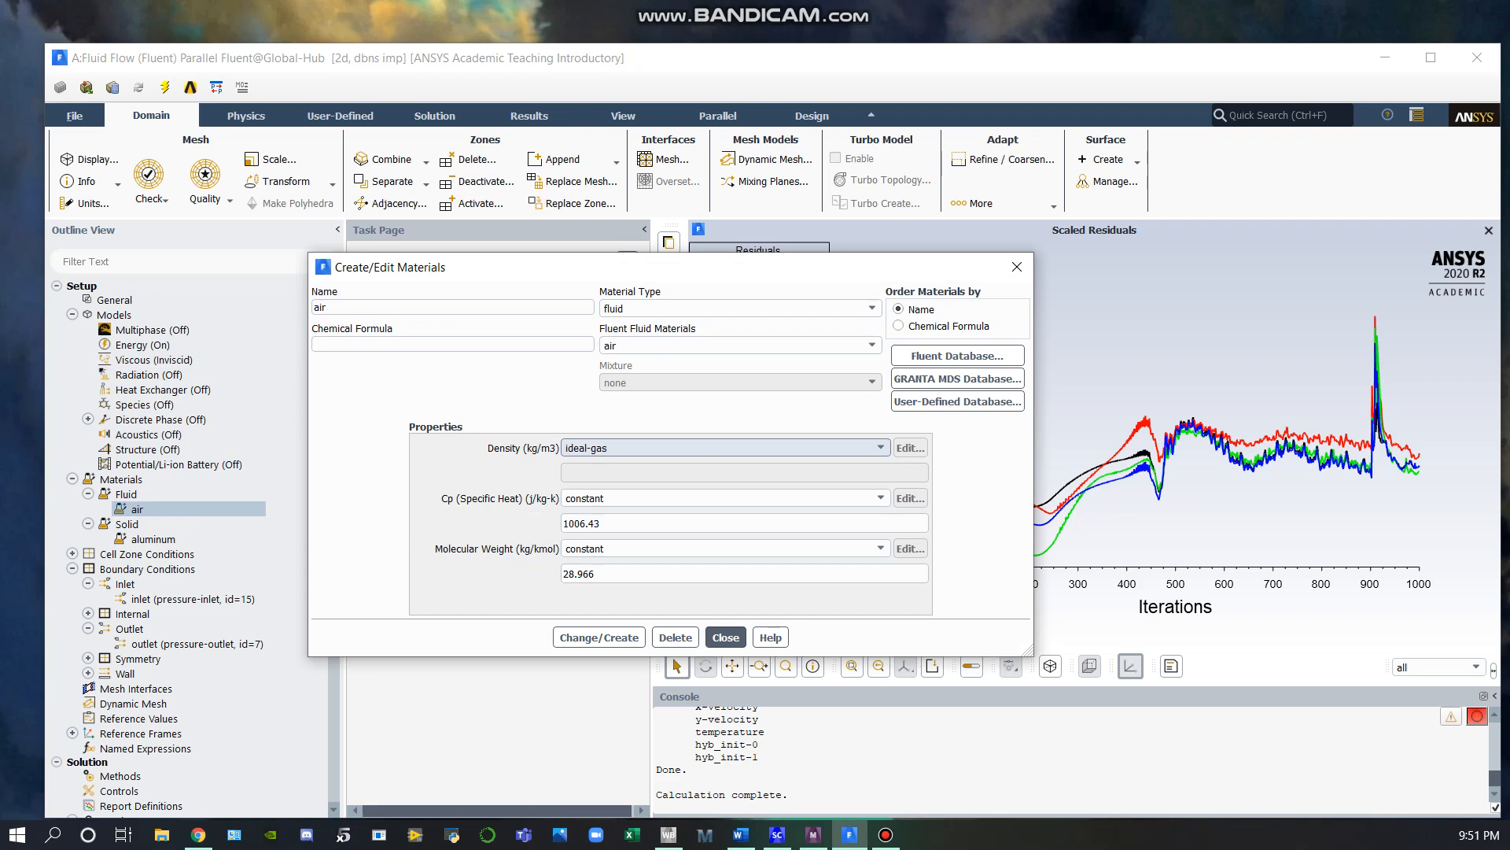
{"action": "left_click", "coordinate": [724, 637]}
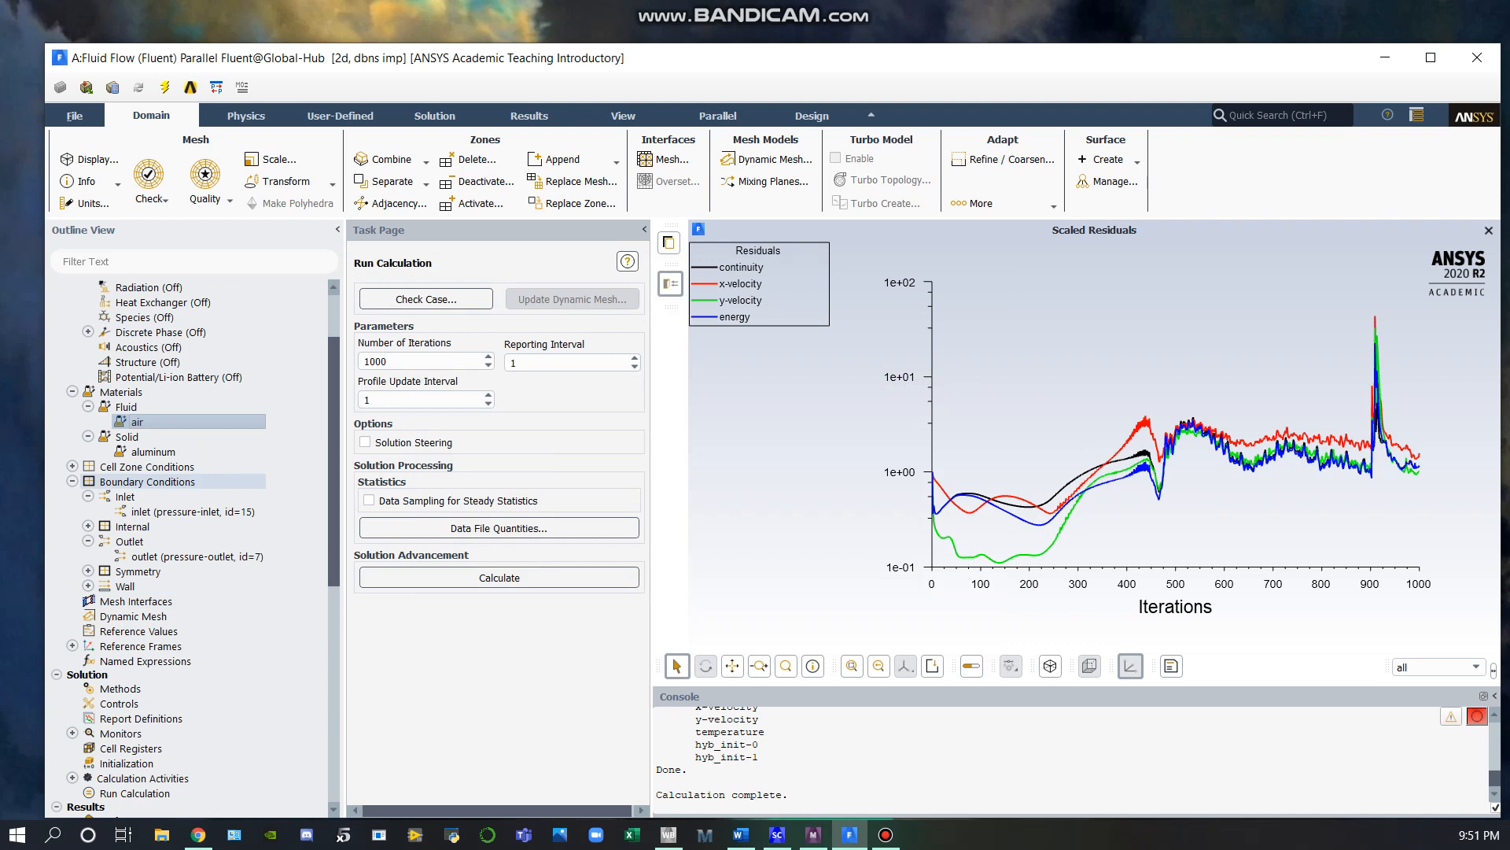
{"action": "right_click", "coordinate": [192, 511]}
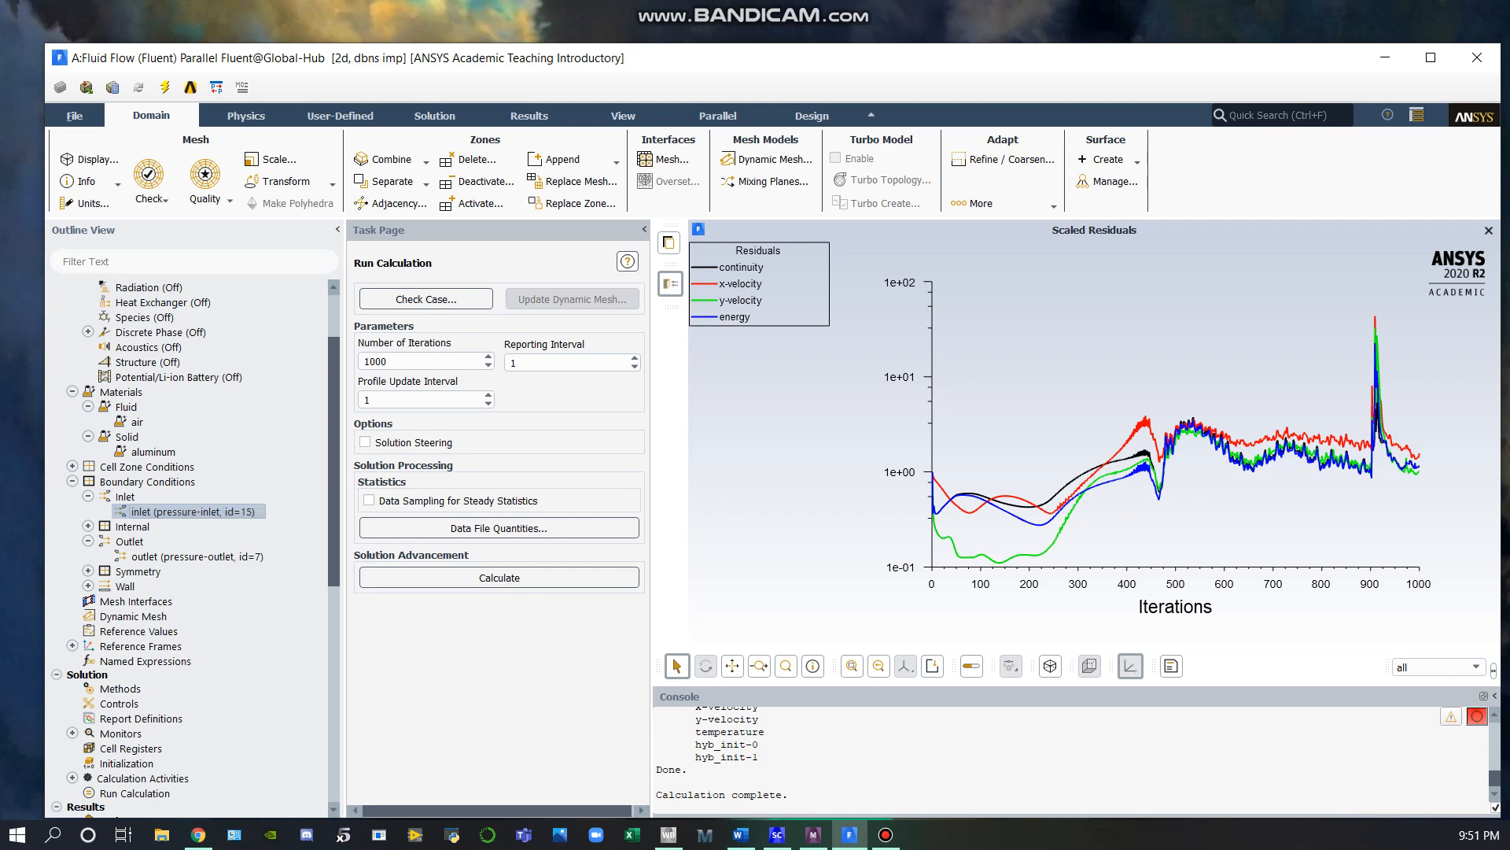
{"action": "double_click", "coordinate": [188, 510]}
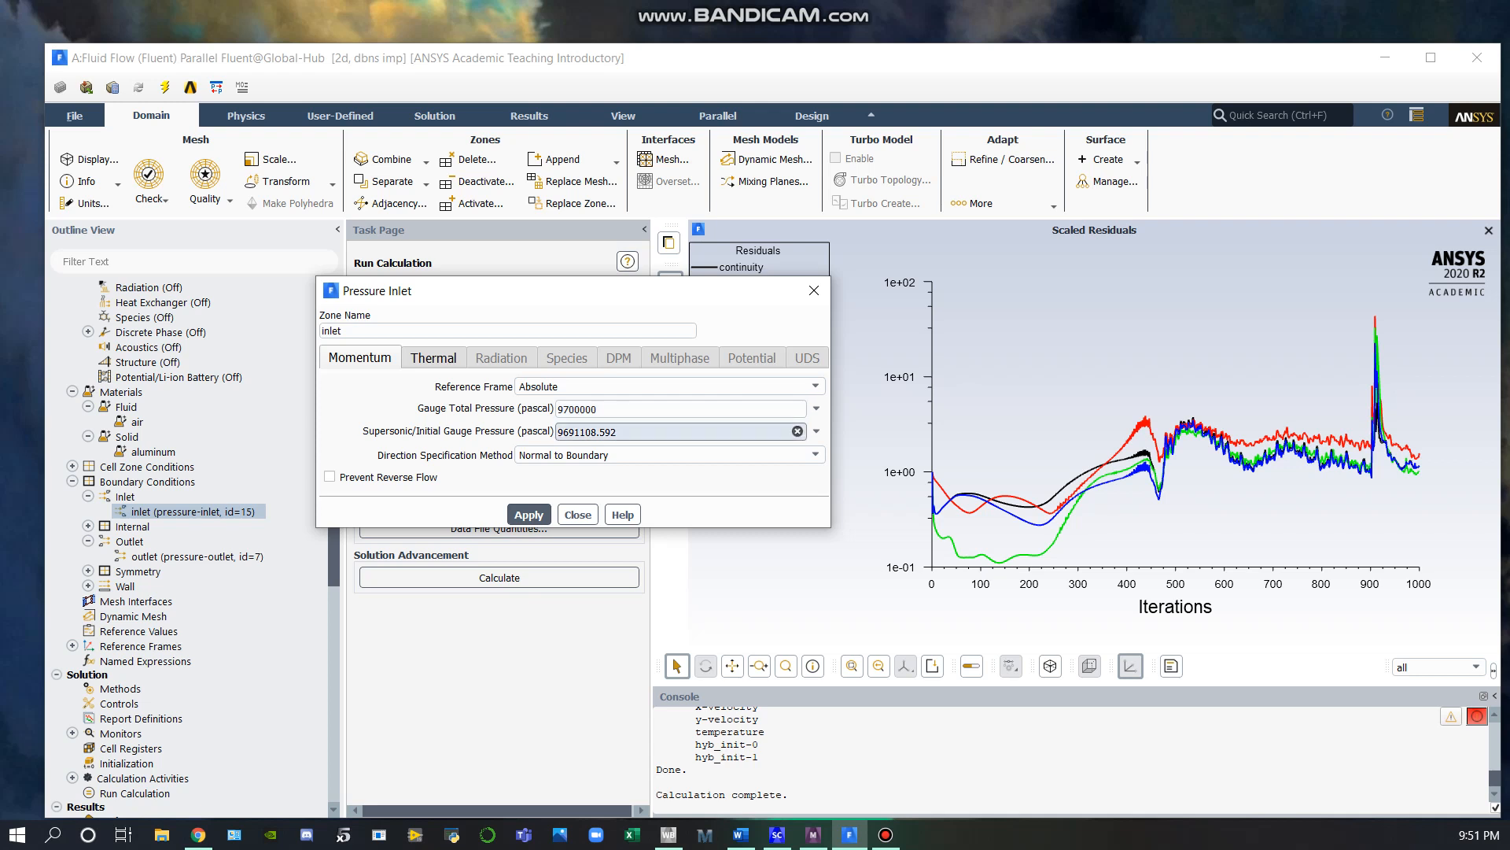
{"action": "left_click", "coordinate": [433, 357]}
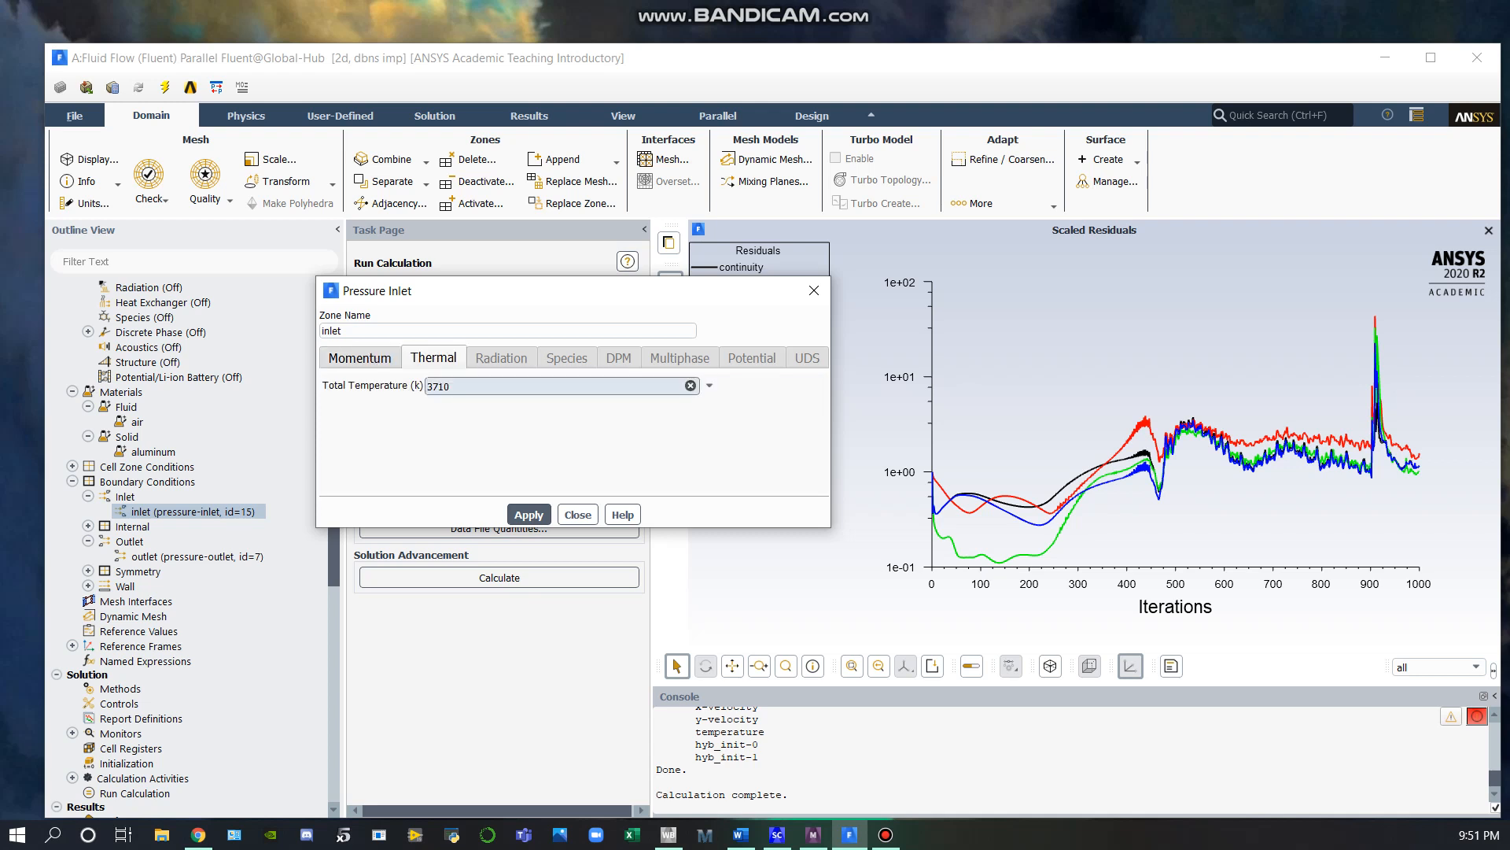
{"action": "left_click", "coordinate": [577, 513]}
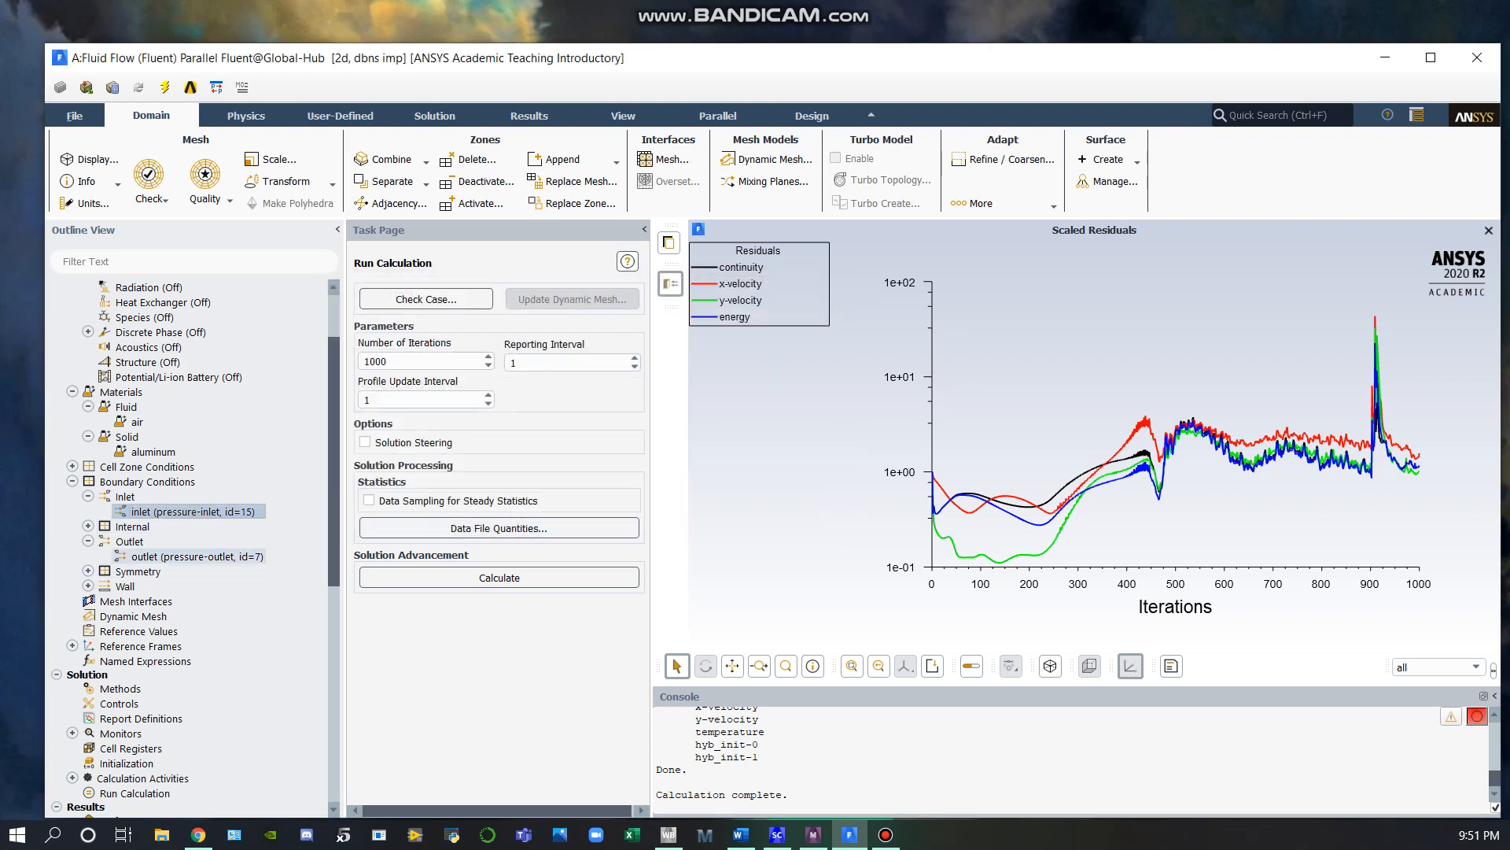
{"action": "left_click", "coordinate": [192, 556]}
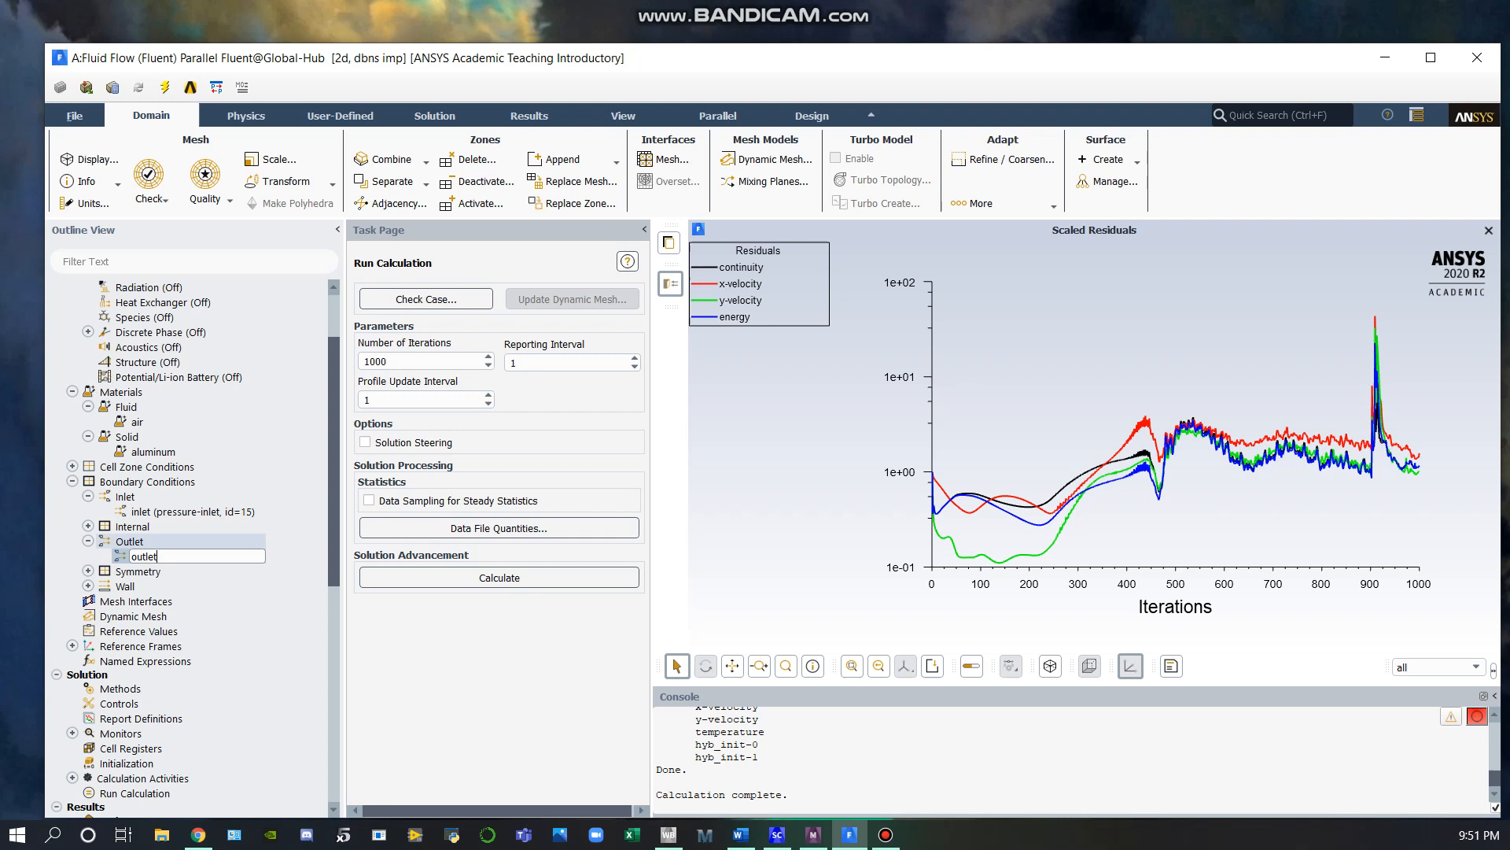
Step: Review the outlet's 6000000 Pa gauge pressure and 3561.625 K backflow temperature on Momentum and Thermal
{"action": "right_click", "coordinate": [158, 555]}
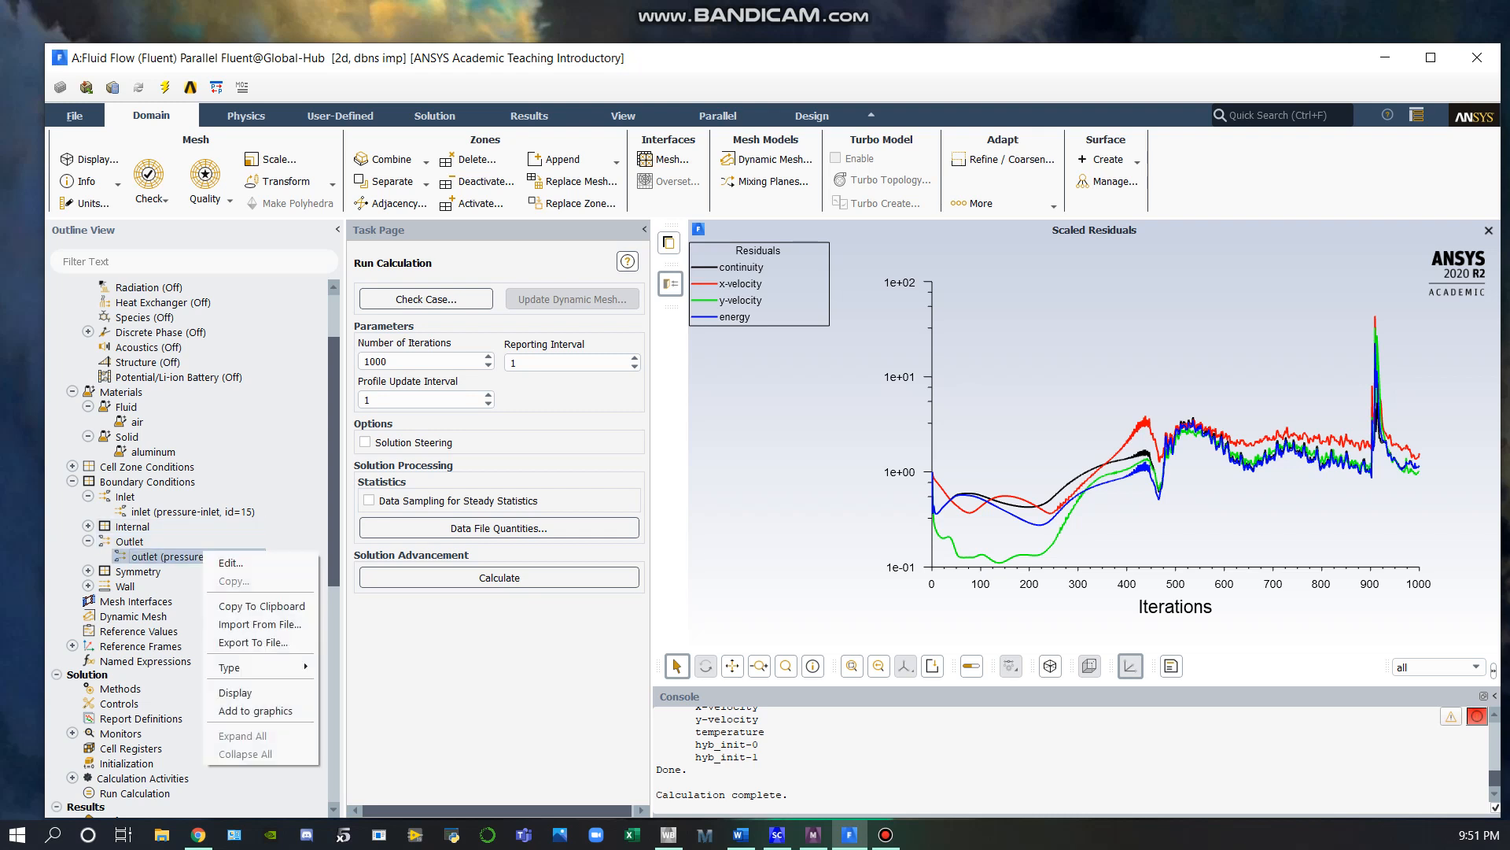
{"action": "mouse_move", "coordinate": [260, 623]}
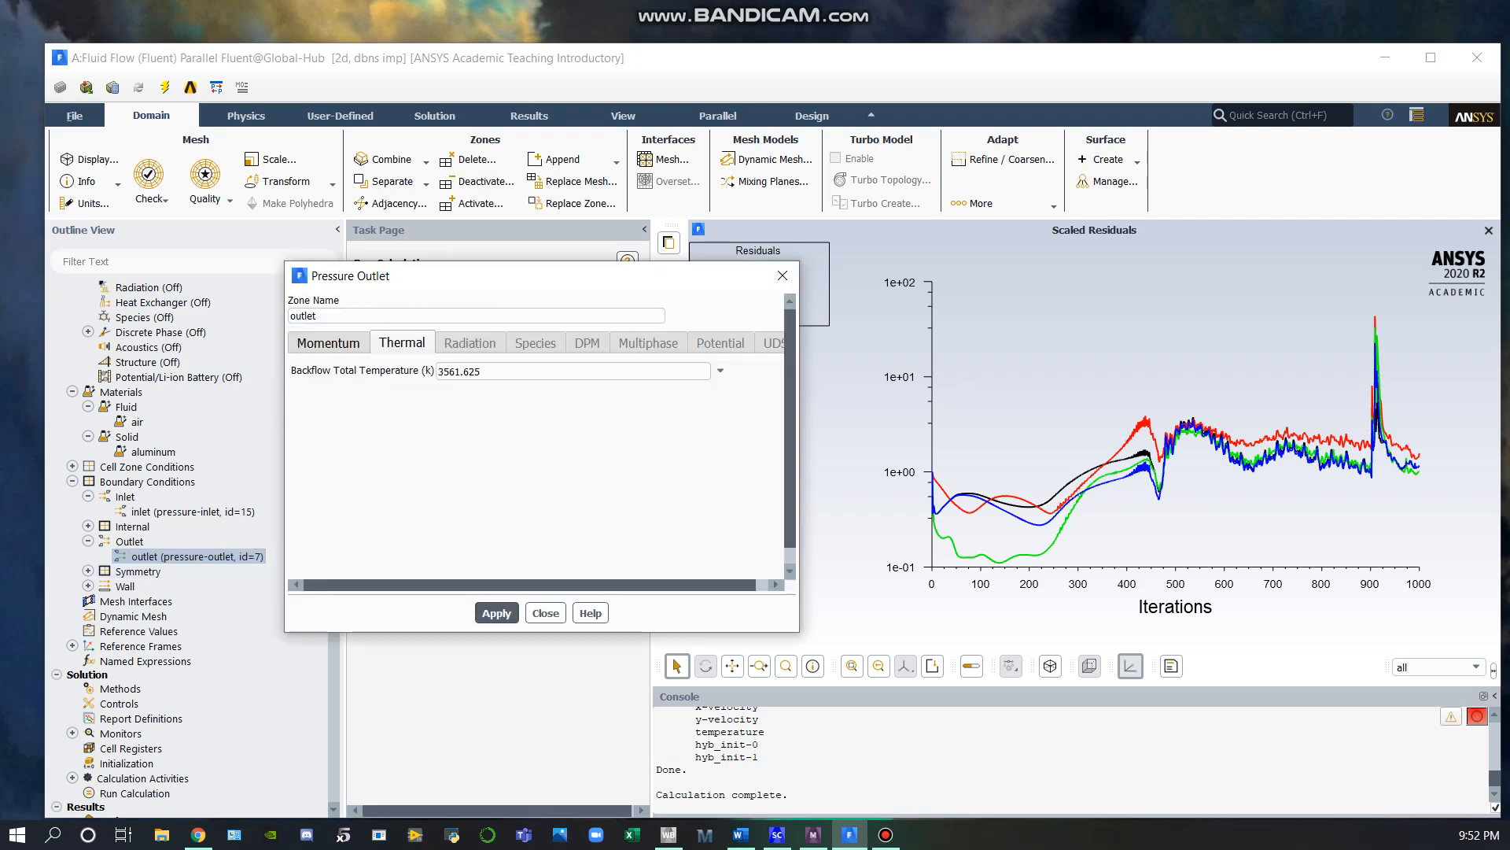
{"action": "left_click", "coordinate": [327, 342]}
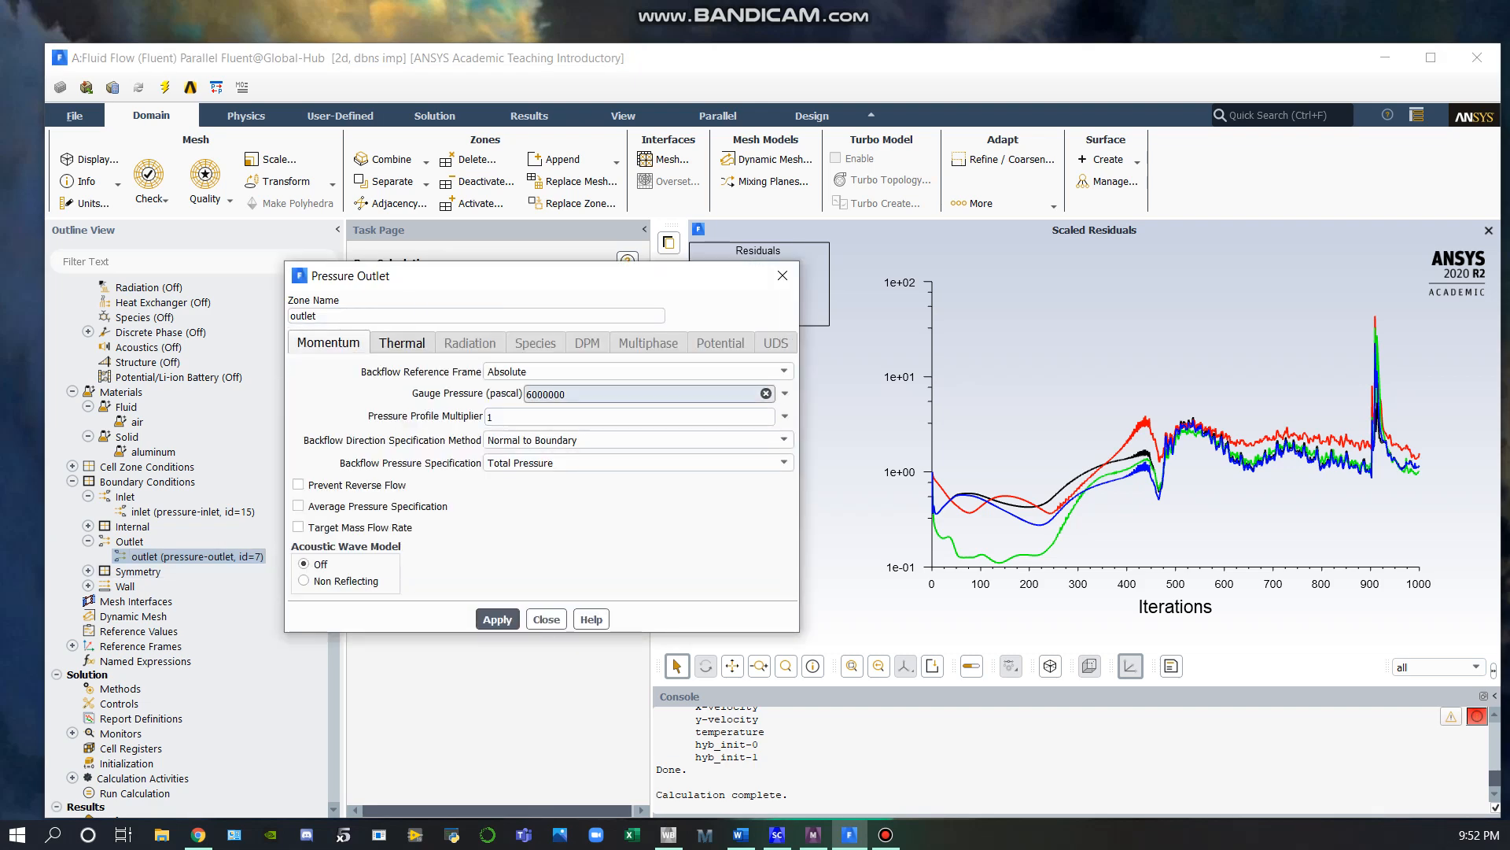
{"action": "left_click", "coordinate": [401, 341]}
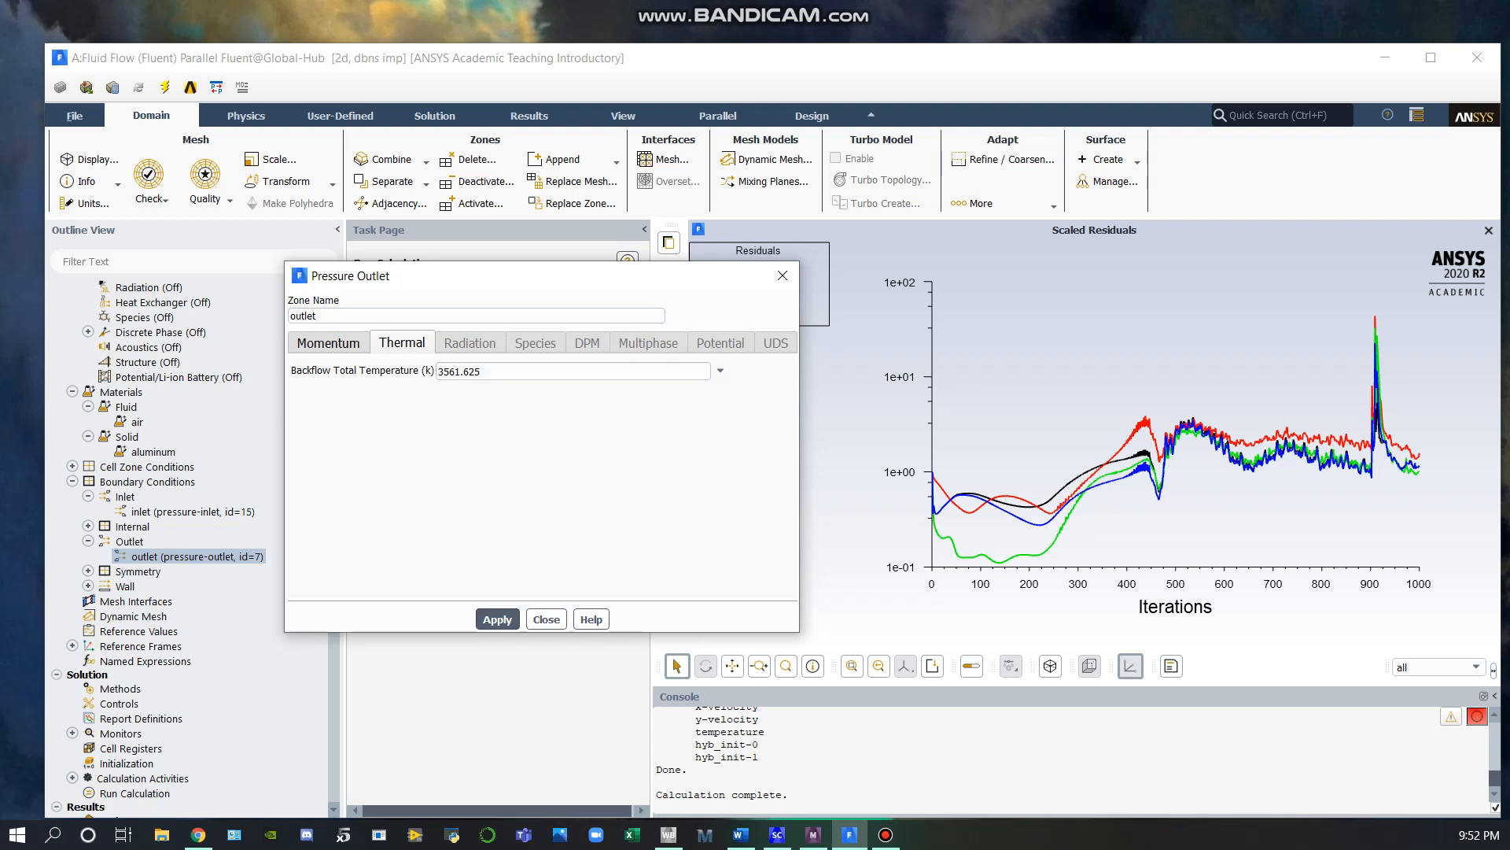
{"action": "left_click", "coordinate": [327, 342]}
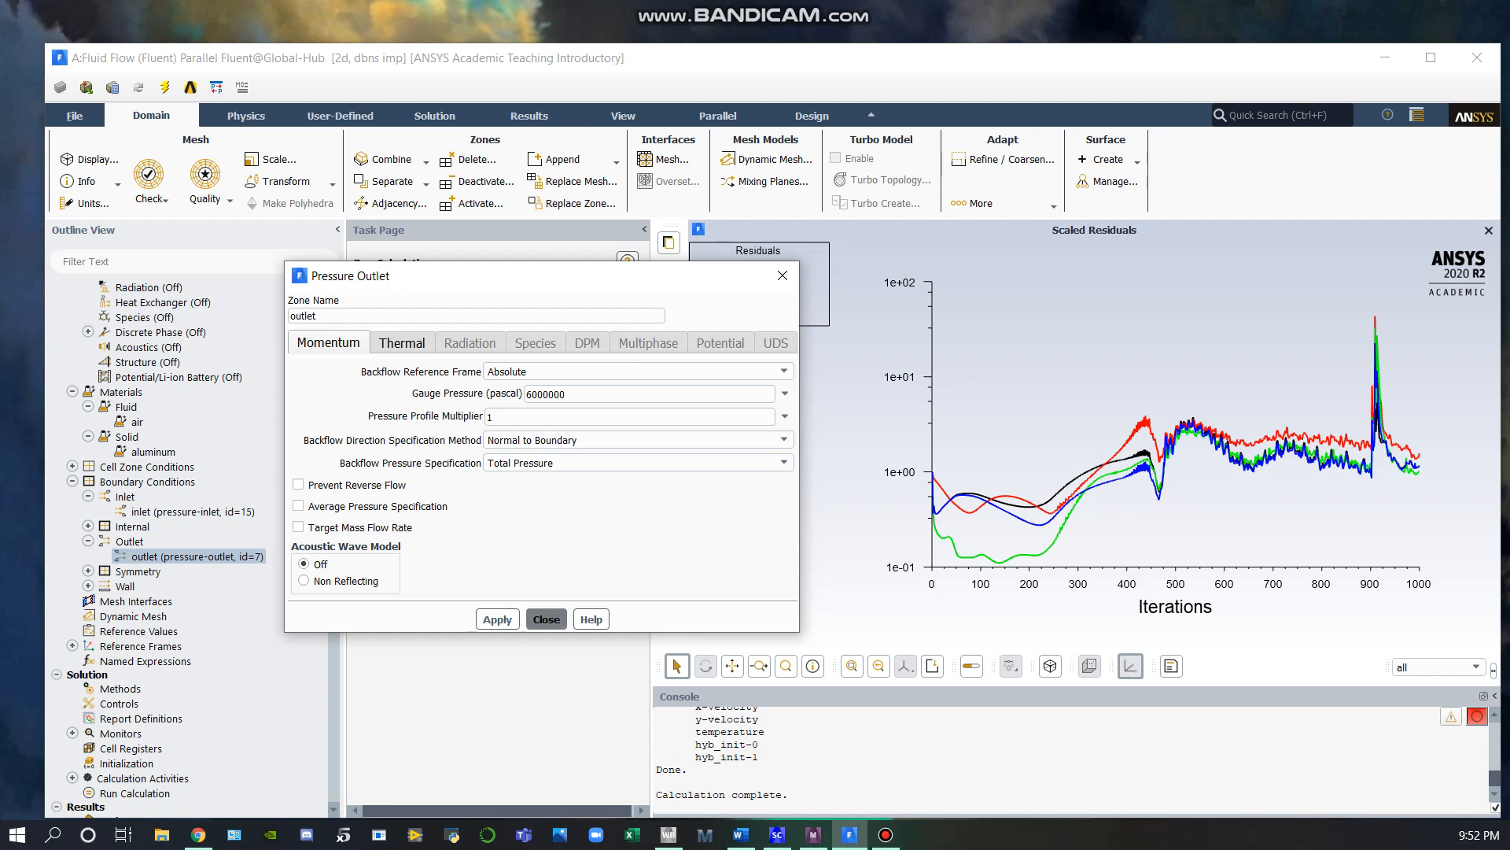
{"action": "left_click", "coordinate": [546, 618]}
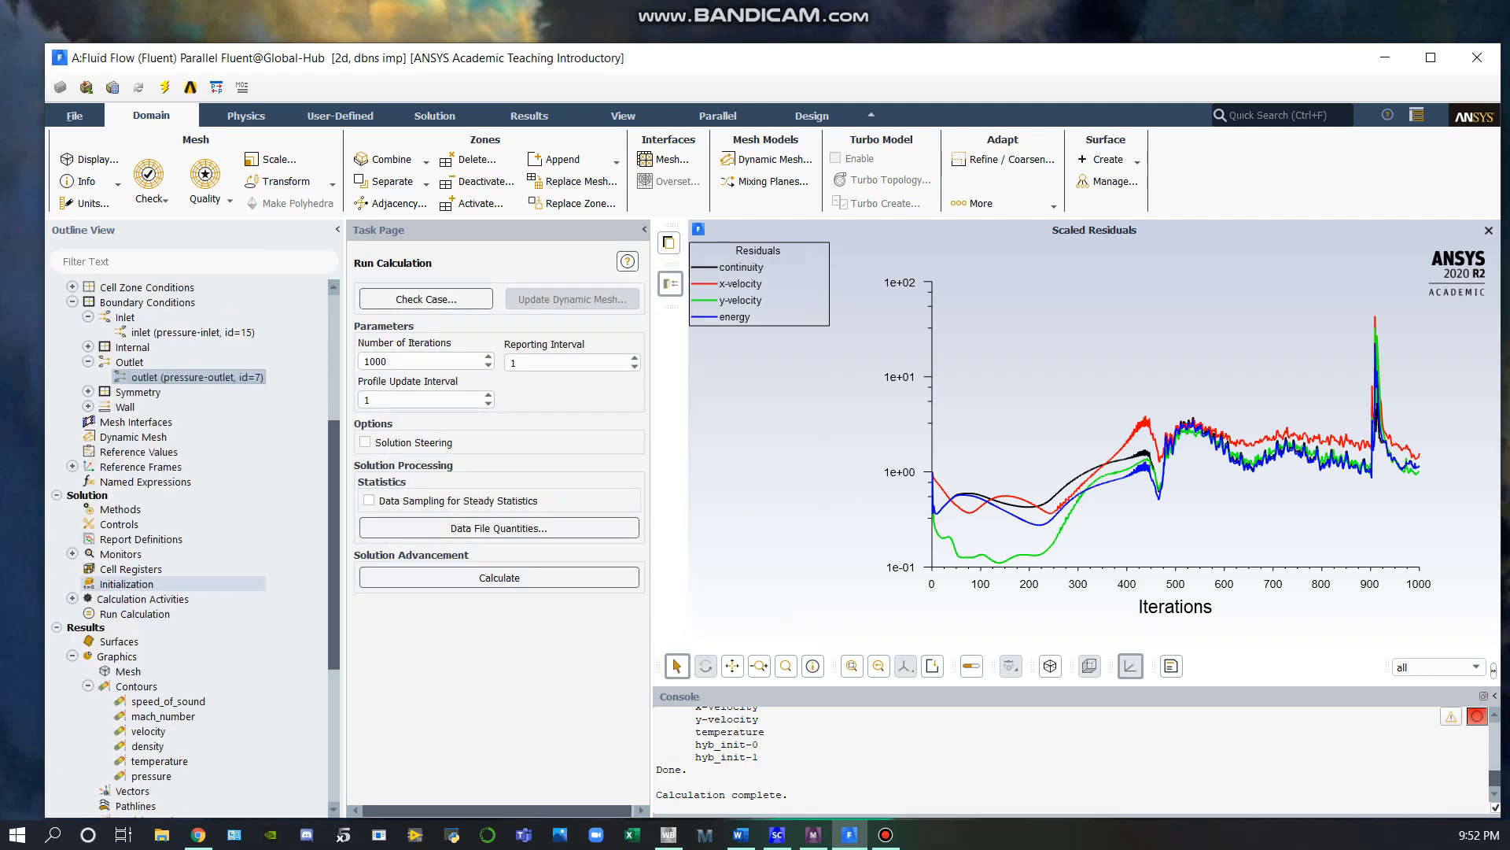
Step: Review hybrid initialization and the 1000-iteration run settings, then bring up the saved pressure contour
{"action": "left_click", "coordinate": [125, 583]}
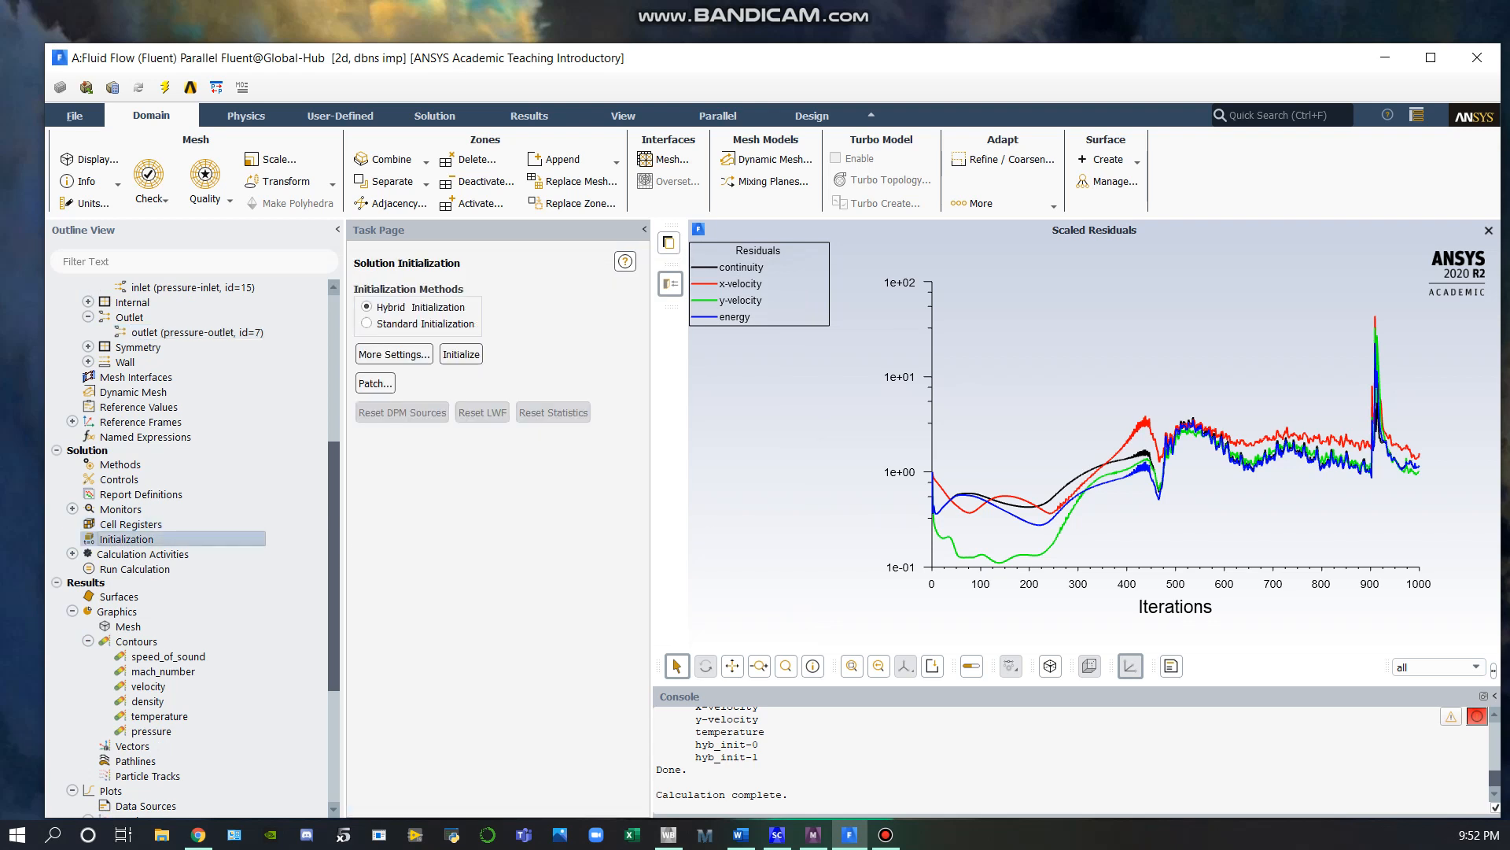
{"action": "left_click", "coordinate": [135, 568]}
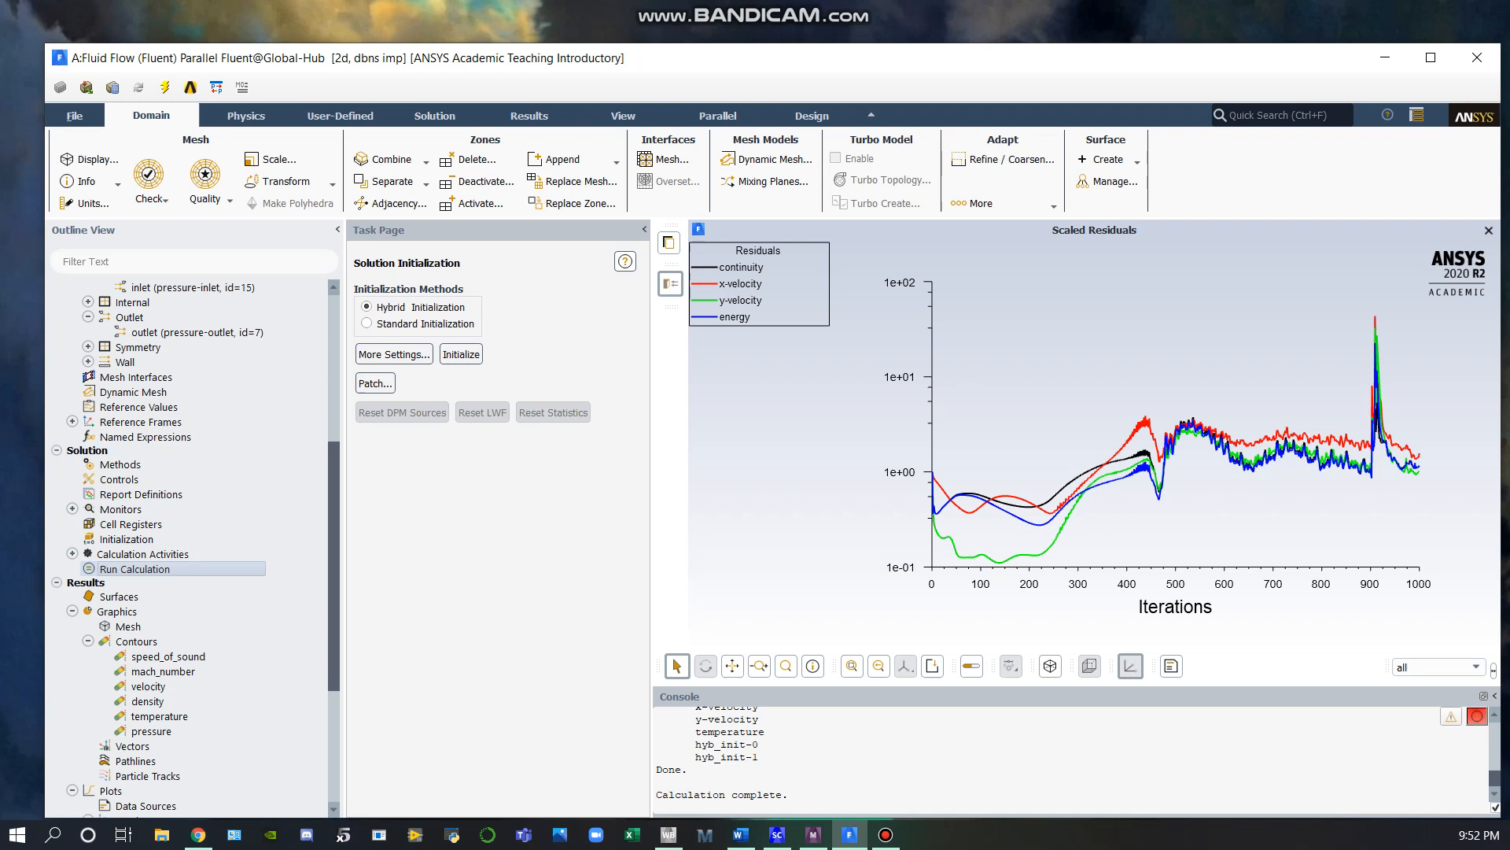
{"action": "left_click", "coordinate": [136, 569]}
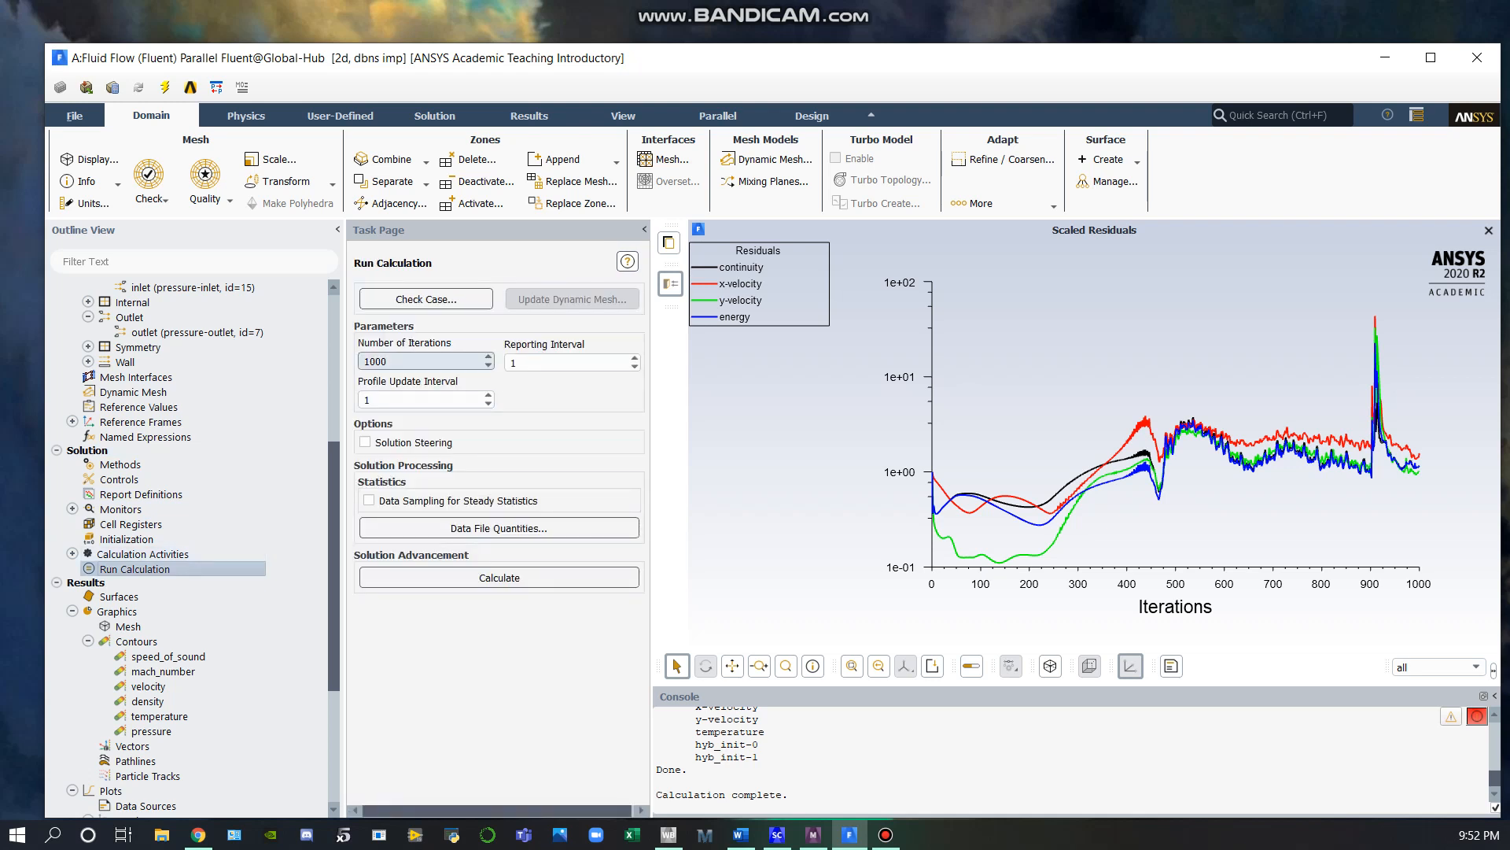
{"action": "left_click", "coordinate": [137, 642]}
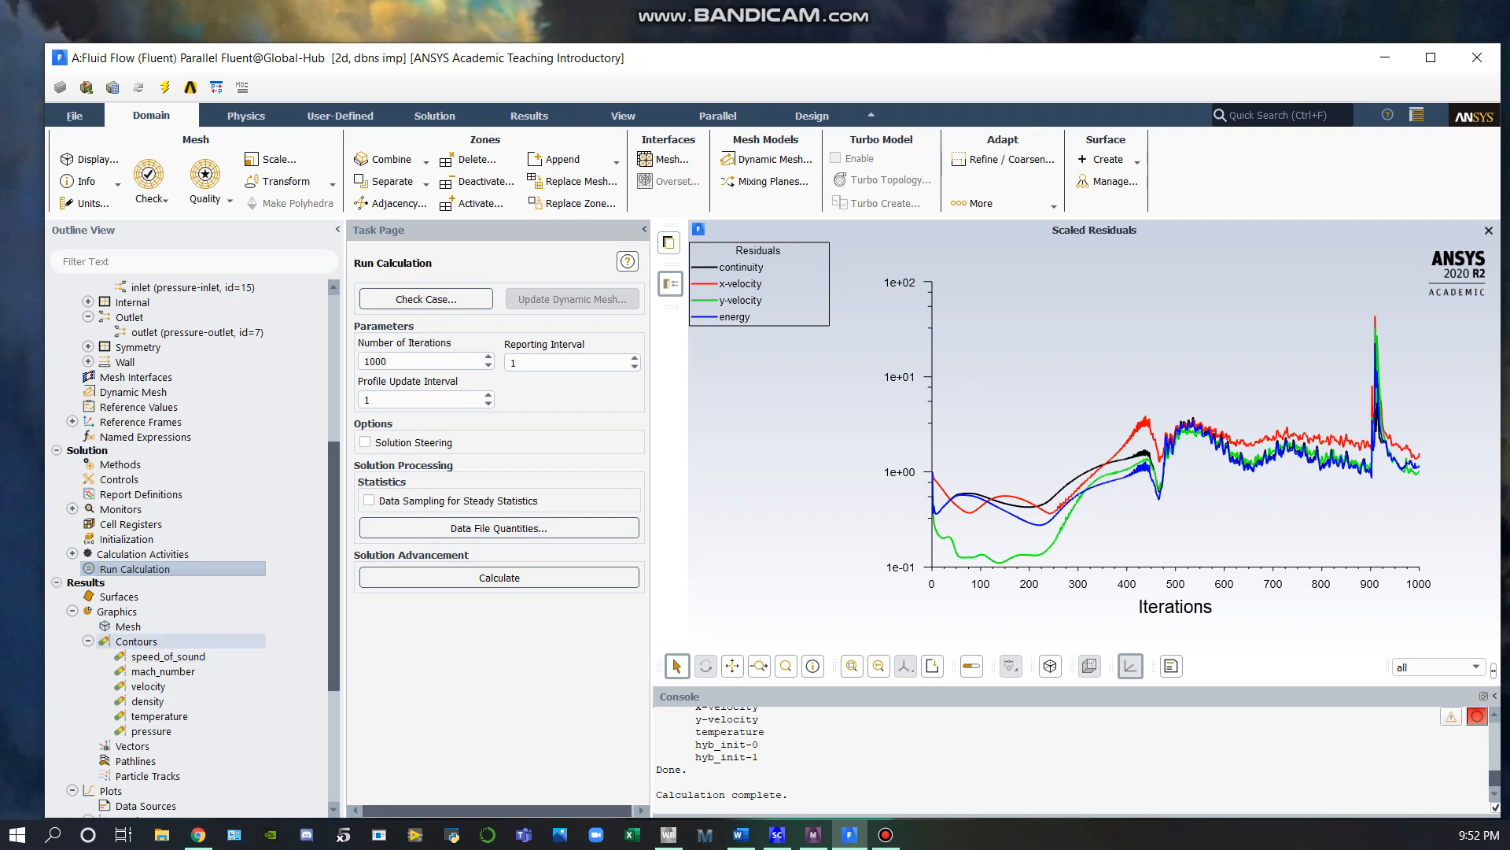
{"action": "double_click", "coordinate": [149, 730]}
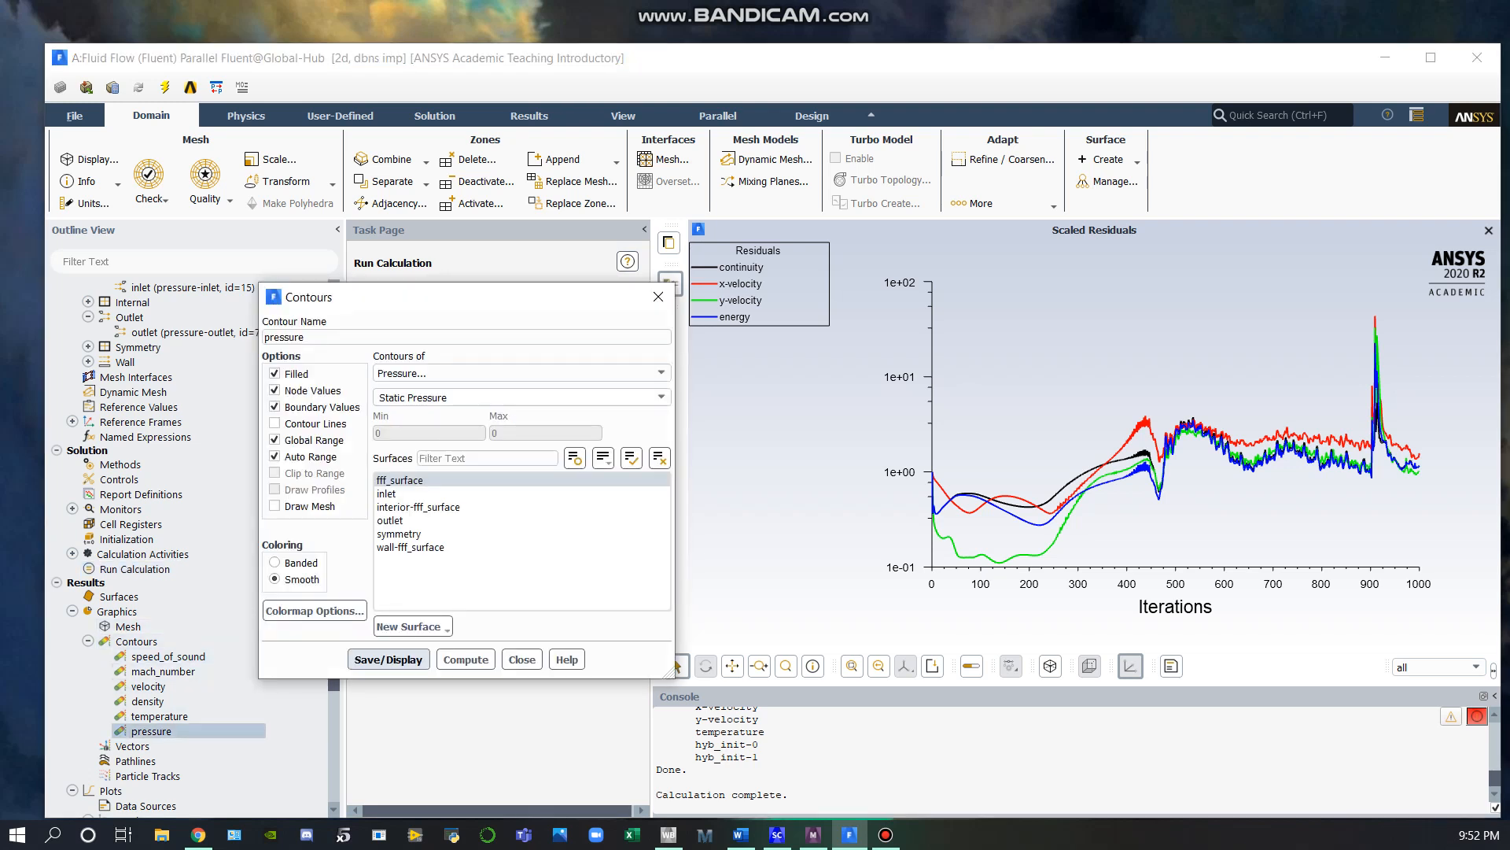
Step: Display the static pressure, temperature, density, velocity magnitude and Mach number contours of the nozzle
{"action": "left_click", "coordinate": [388, 659]}
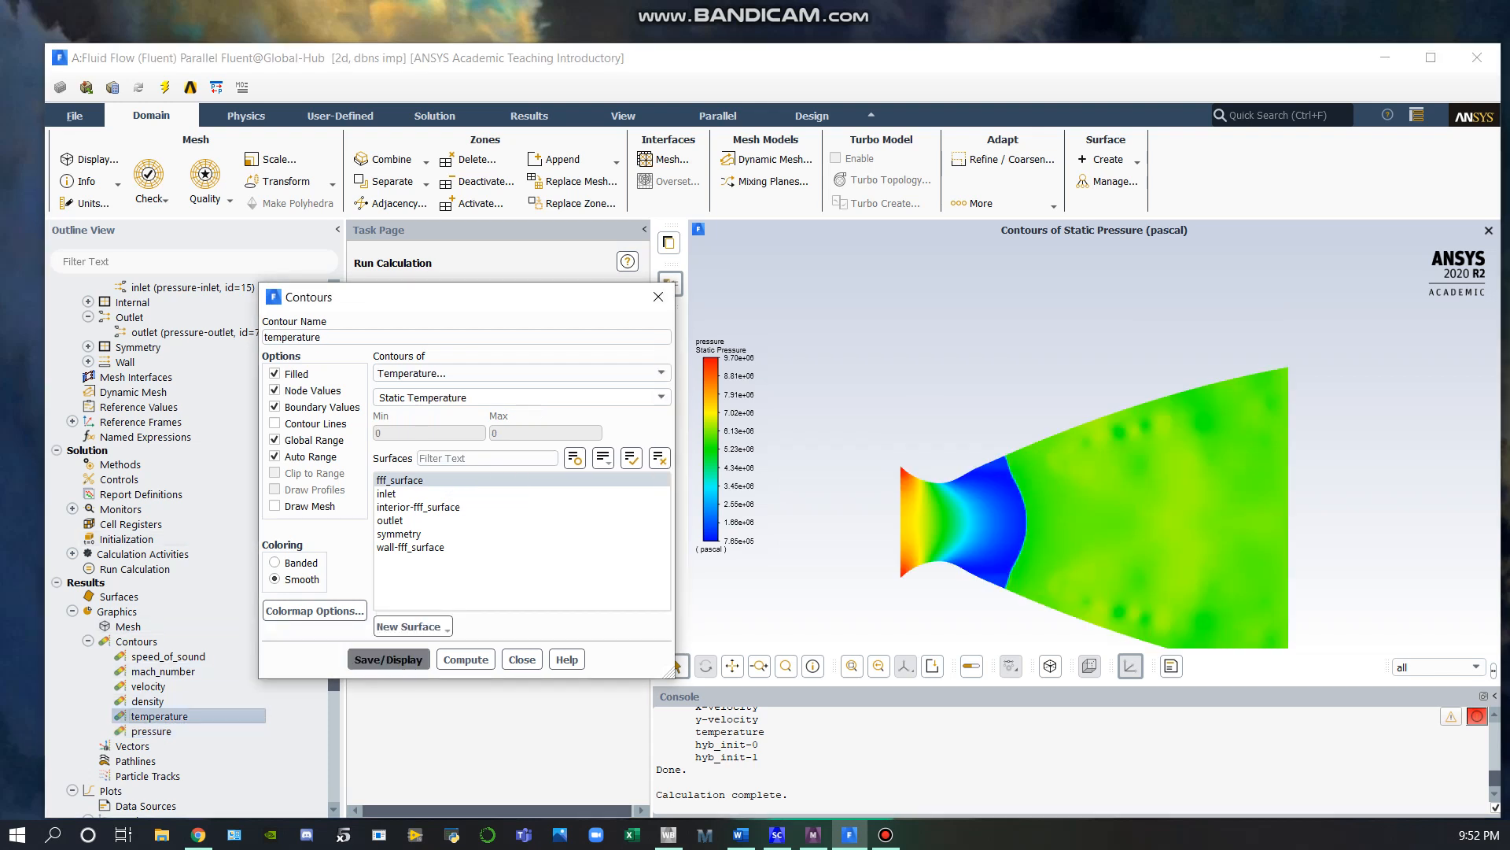
{"action": "left_click", "coordinate": [388, 659]}
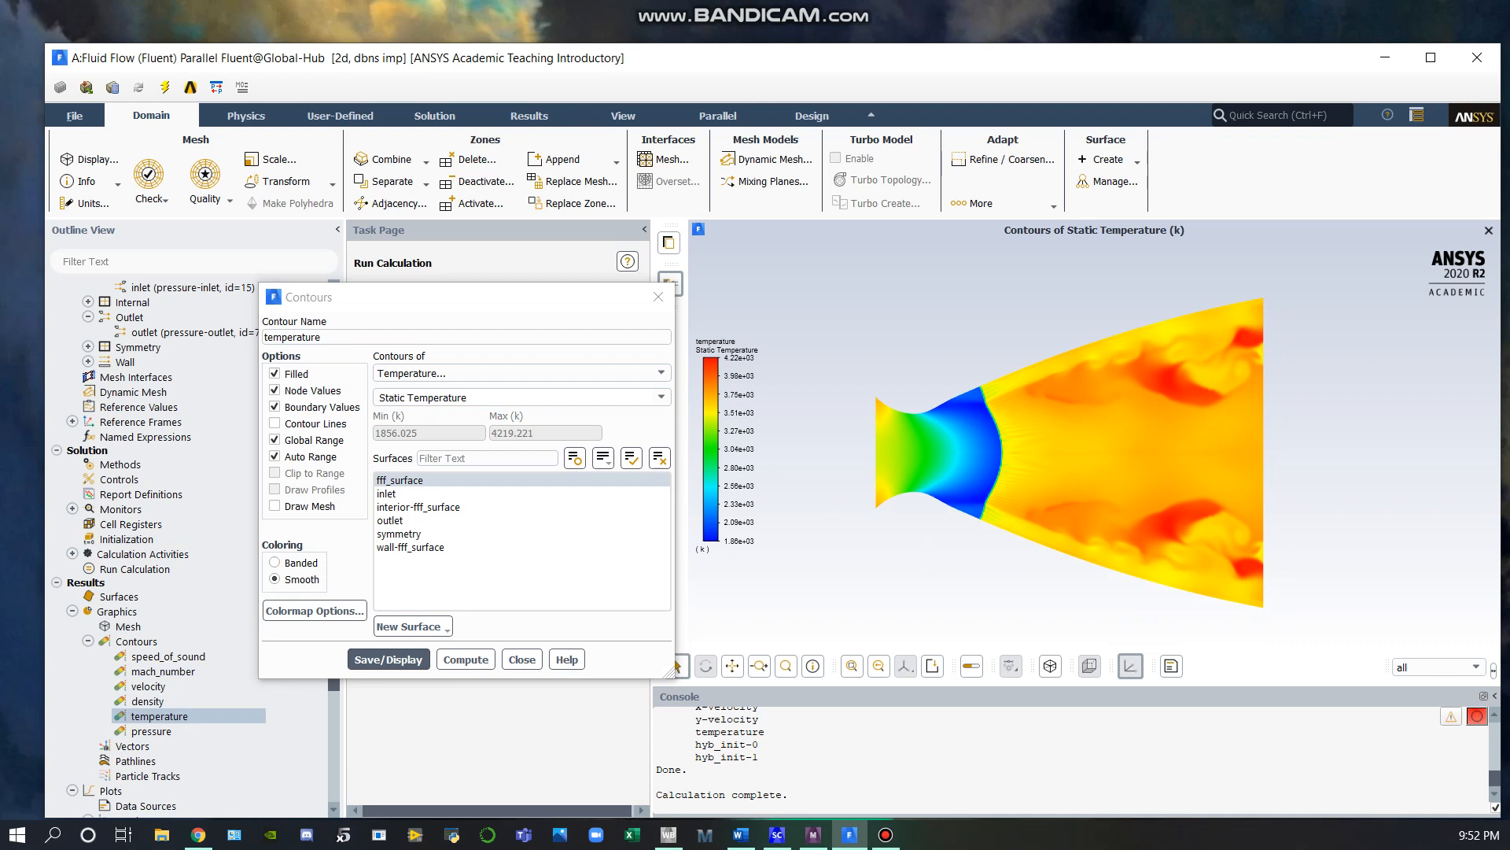
{"action": "left_click", "coordinate": [148, 702]}
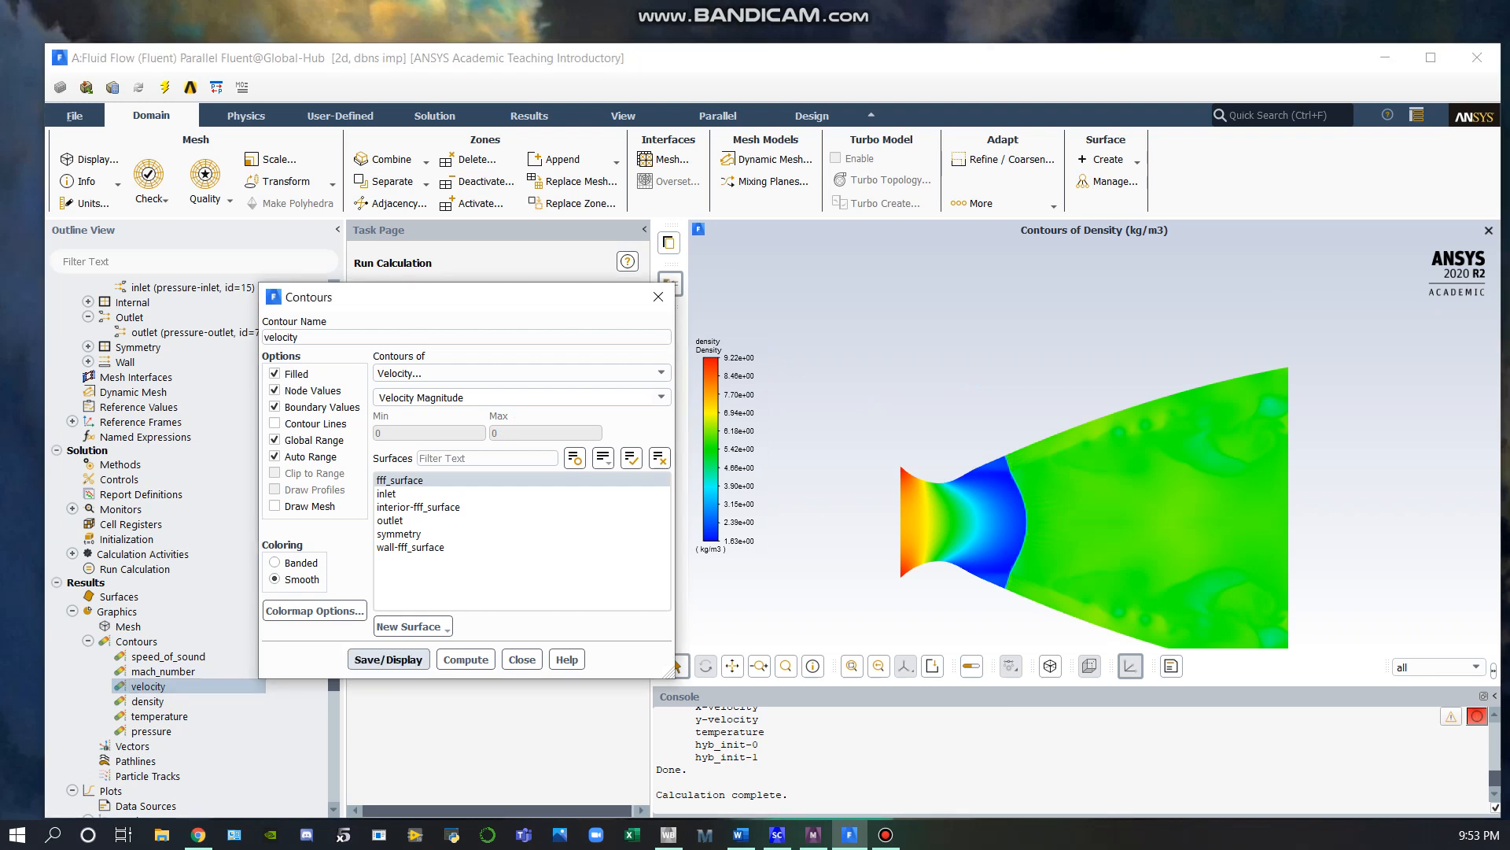
{"action": "left_click", "coordinate": [389, 659]}
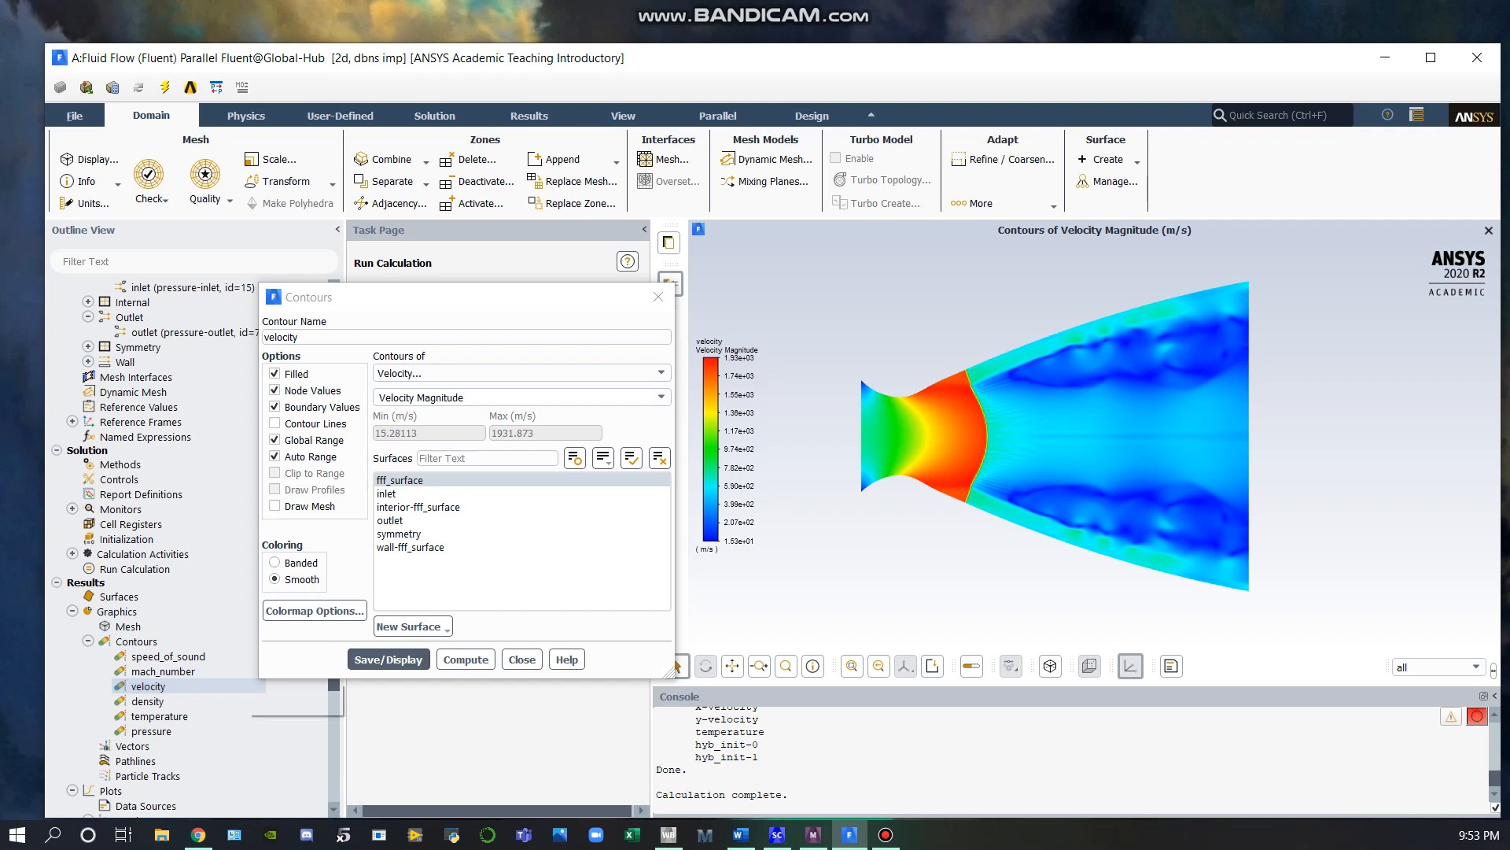
{"action": "left_click", "coordinate": [163, 670]}
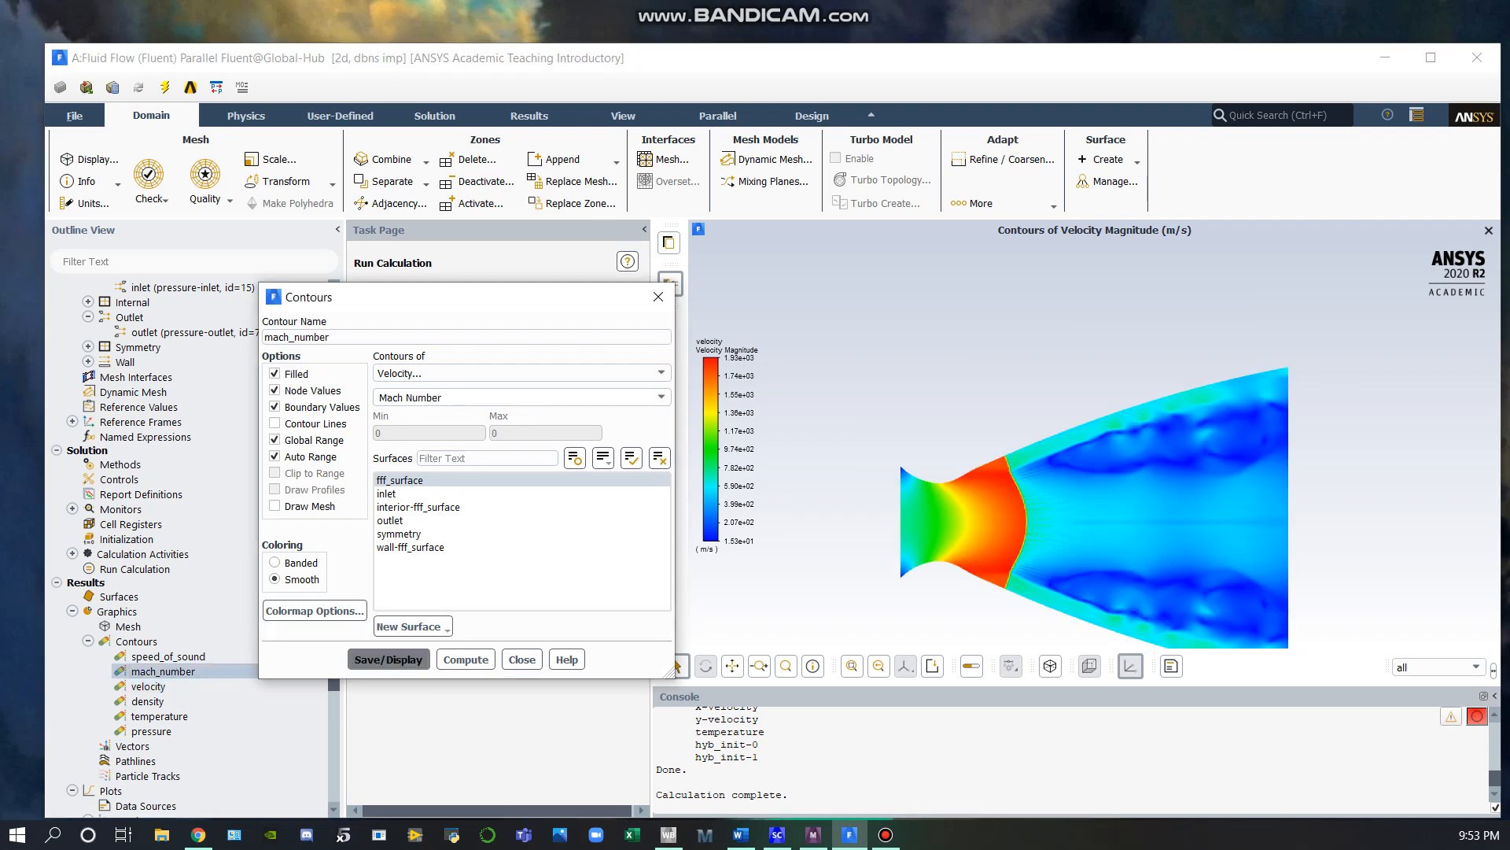
{"action": "left_click", "coordinate": [387, 659]}
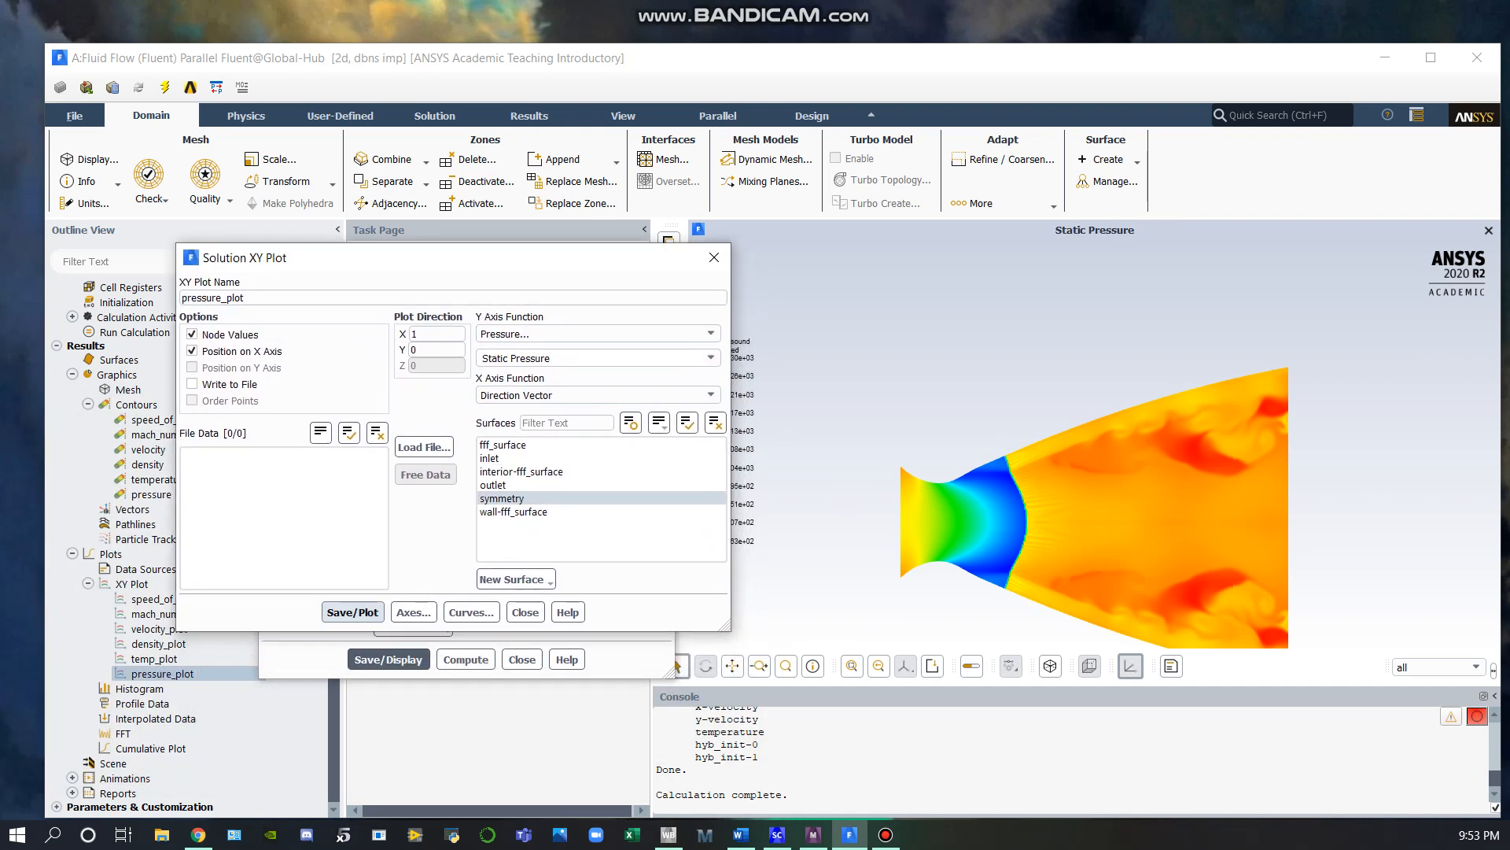
Step: Plot static pressure, temperature, density and Mach number along the symmetry line from the saved XY plots
{"action": "left_click", "coordinate": [352, 612]}
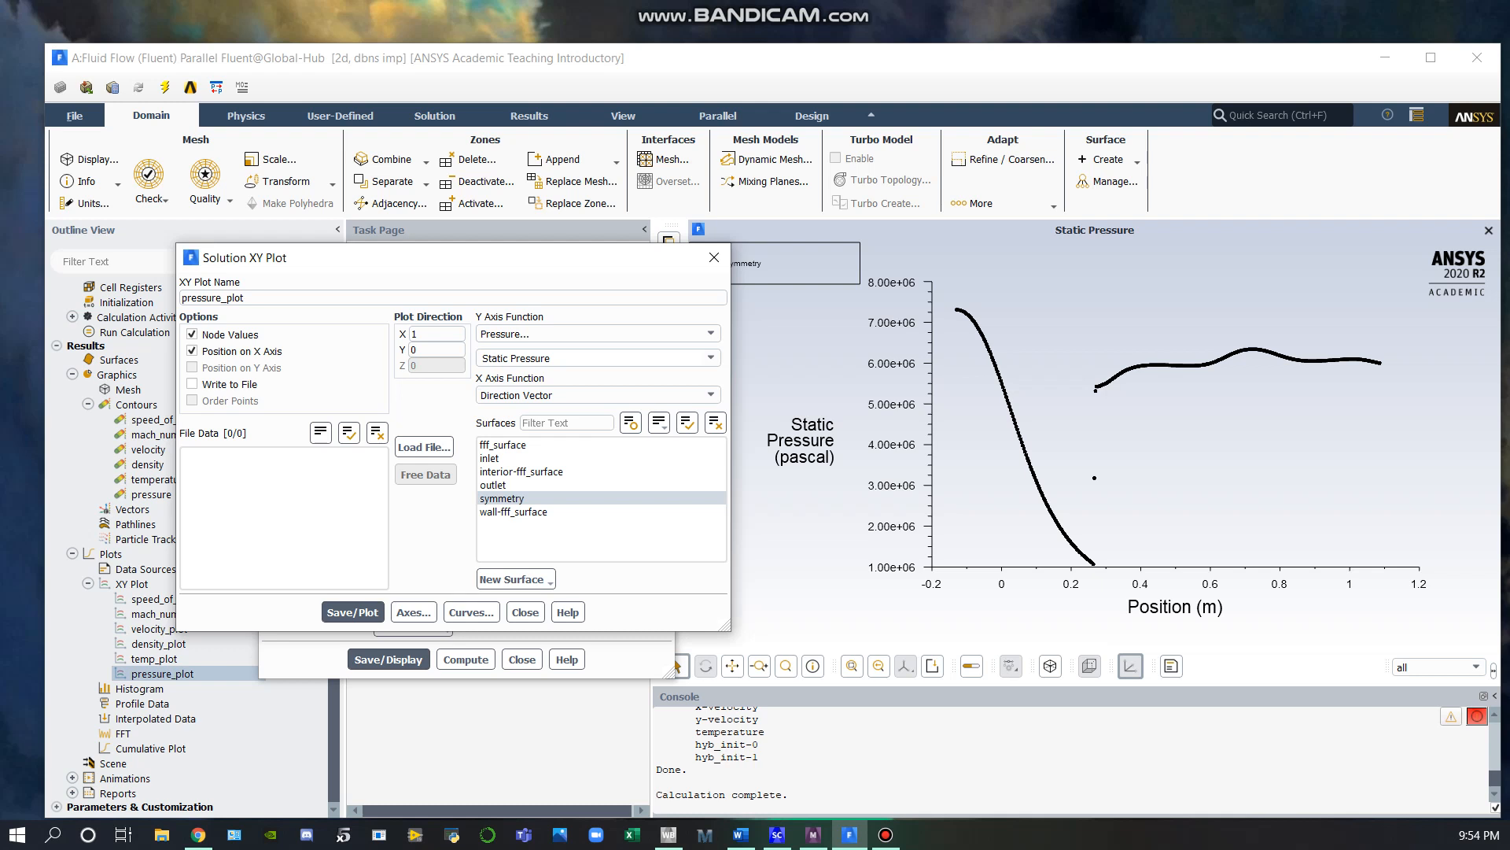
{"action": "left_click", "coordinate": [154, 657]}
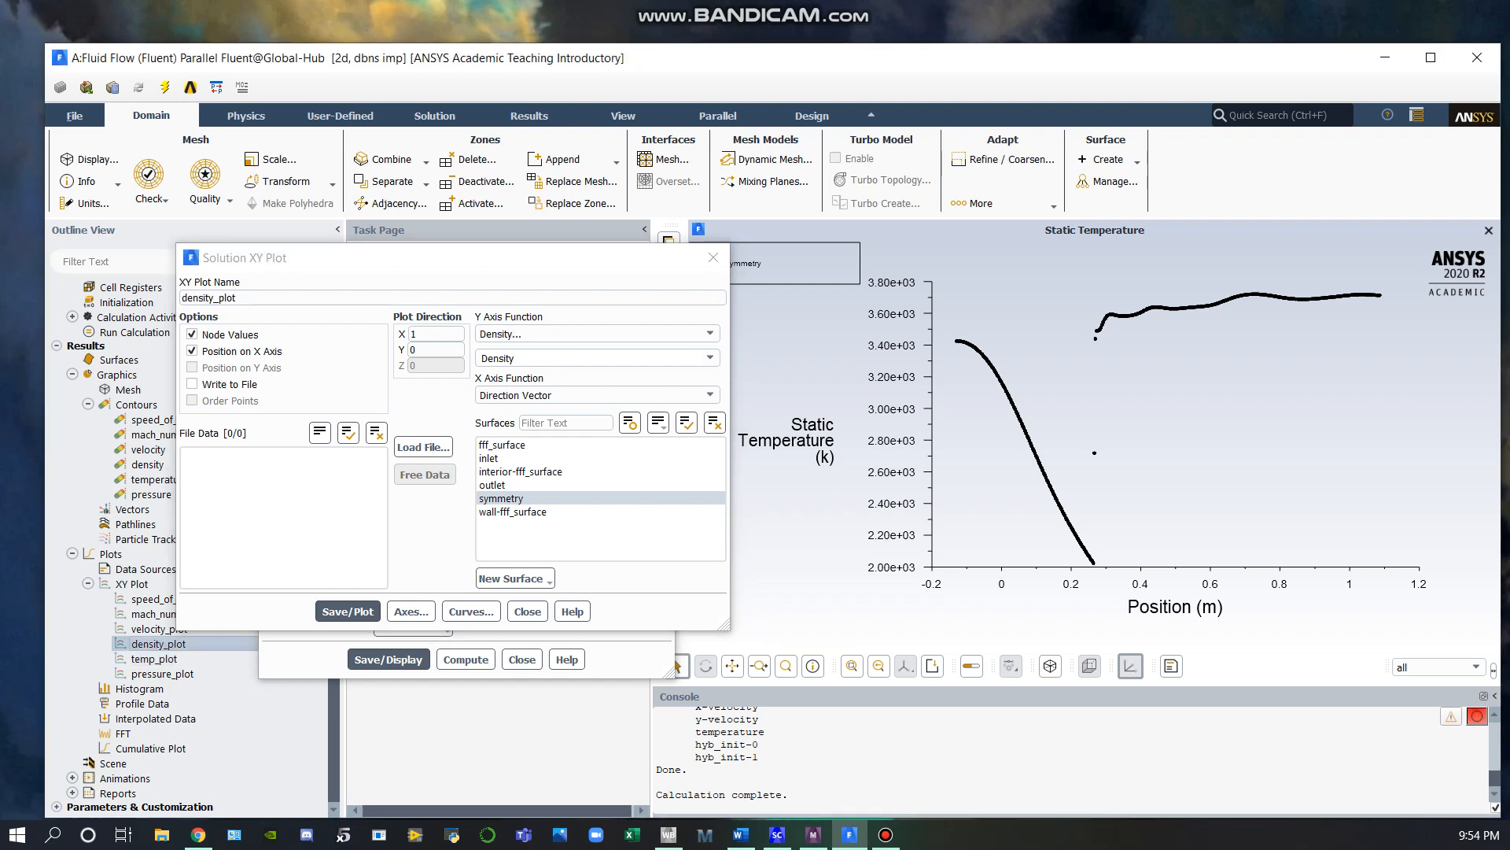
{"action": "left_click", "coordinate": [348, 611]}
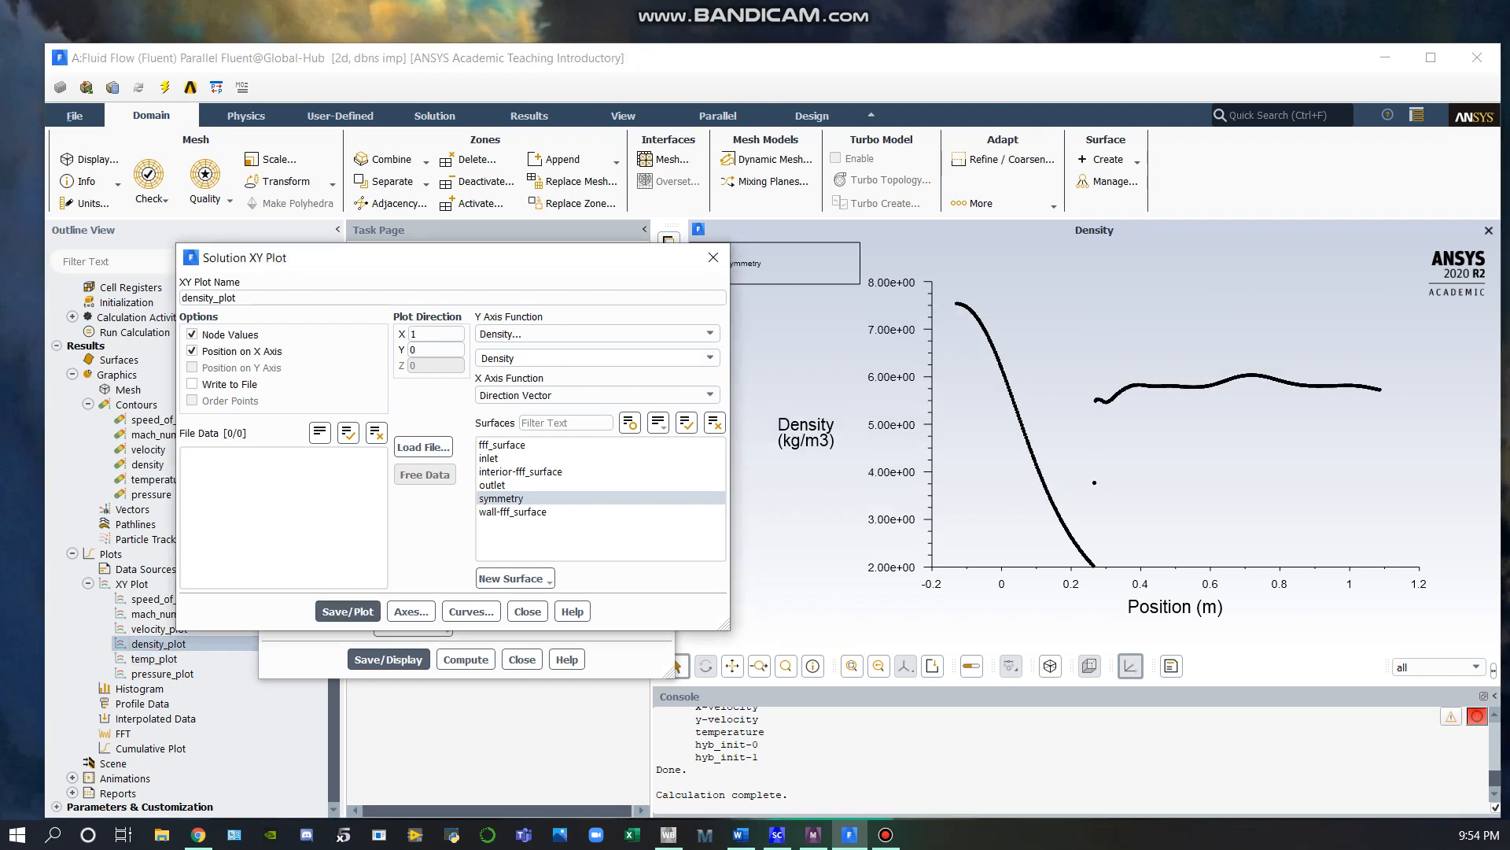
{"action": "left_click", "coordinate": [157, 628]}
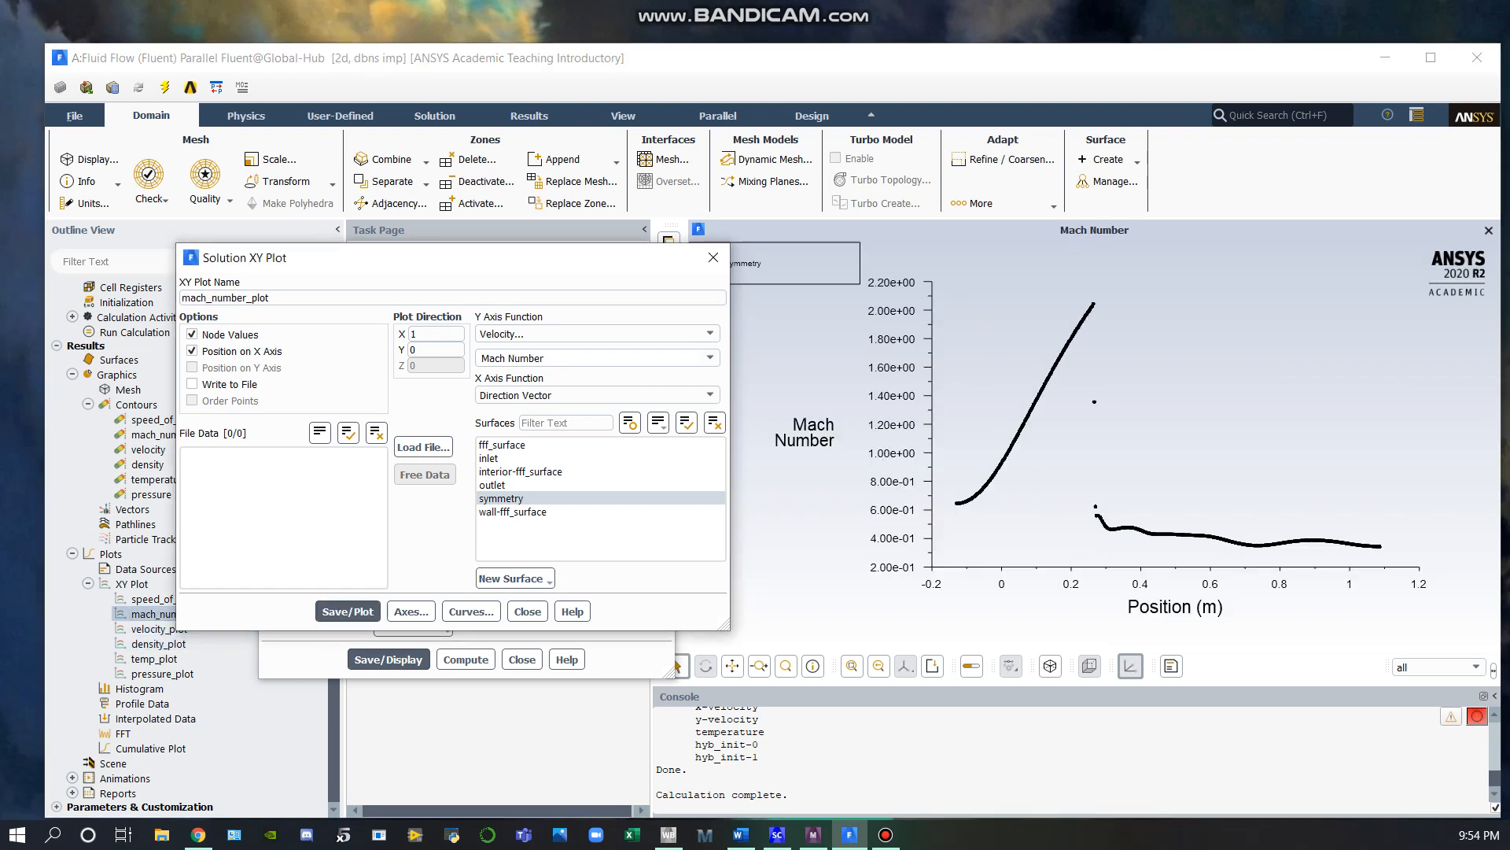
{"action": "left_click", "coordinate": [156, 598]}
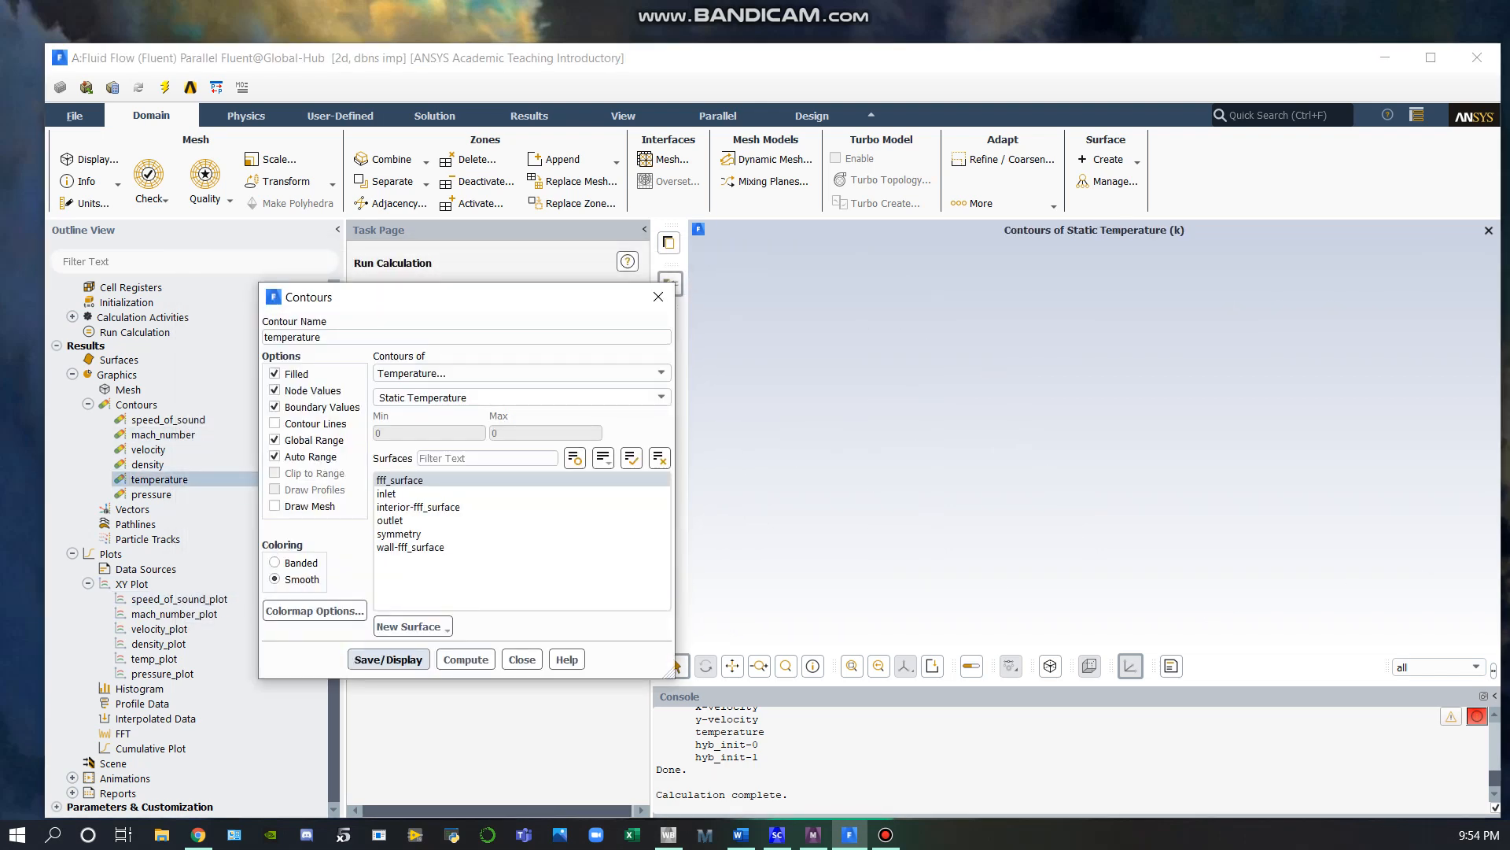
Step: Display the static temperature contour again (about 1856 K to 4219 K)
{"action": "left_click", "coordinate": [388, 659]}
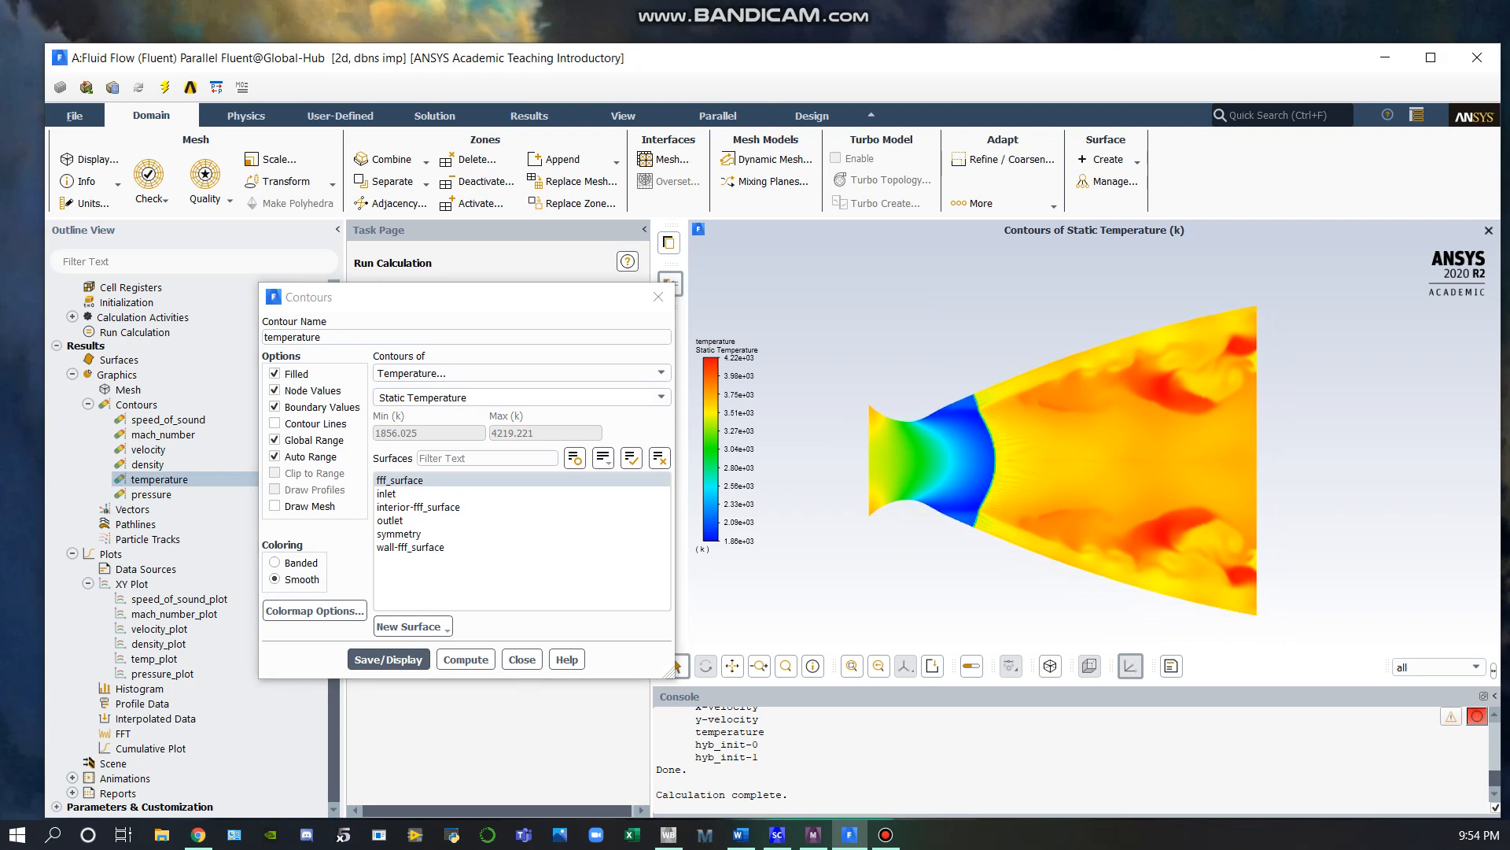